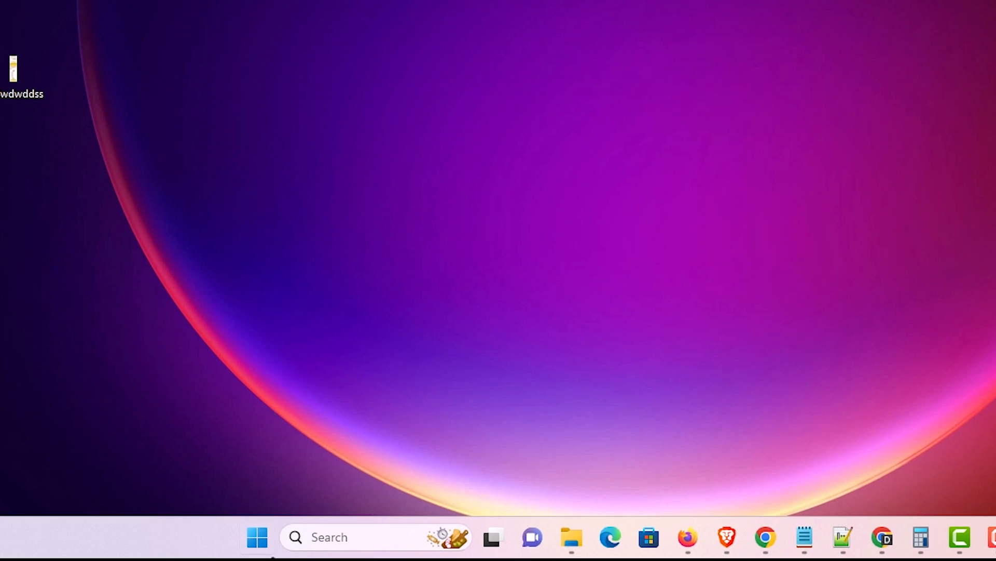
# - Open Disk Management from the Start button's quick link menu
pyautogui.rightClick(257, 537)
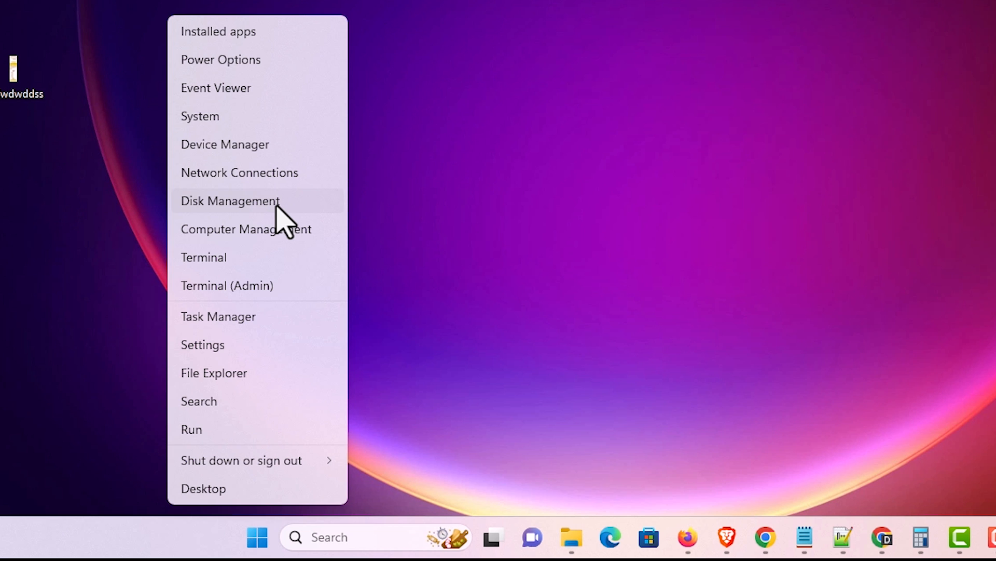
pyautogui.click(230, 201)
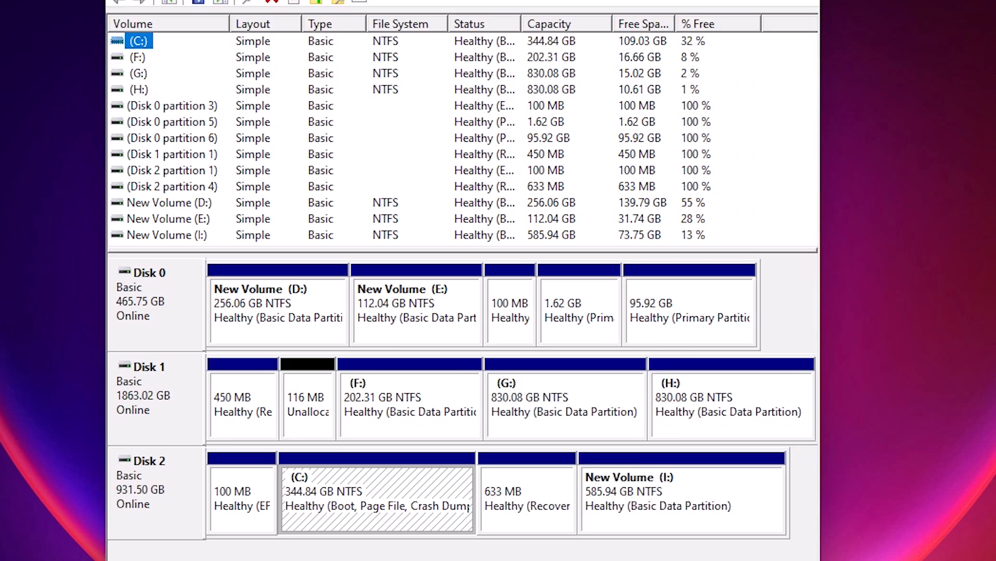
pyautogui.scroll(-3)
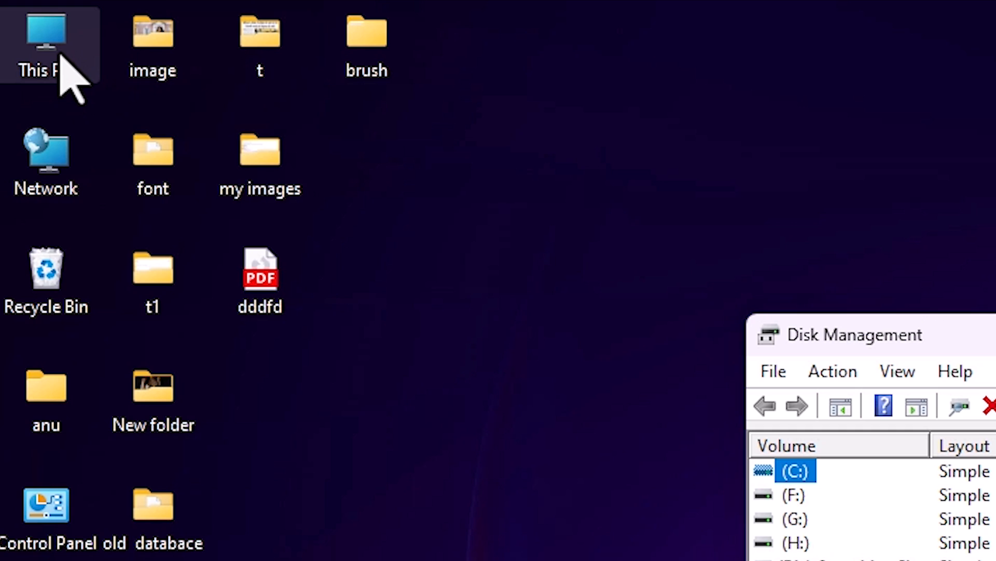
# - Open This PC to review drives C: through I: alongside Disk Management
pyautogui.doubleClick(45, 38)
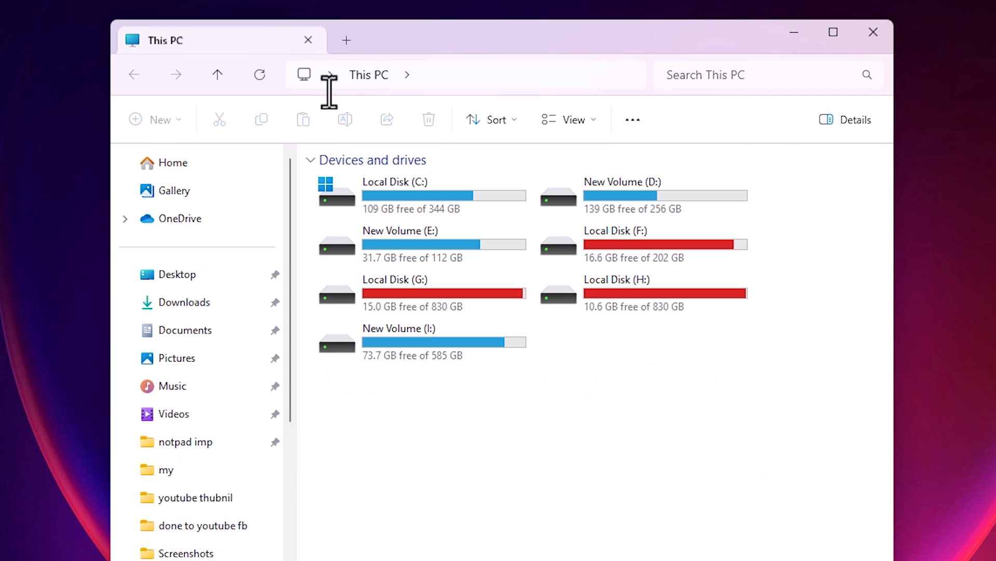
pyautogui.moveTo(680, 328)
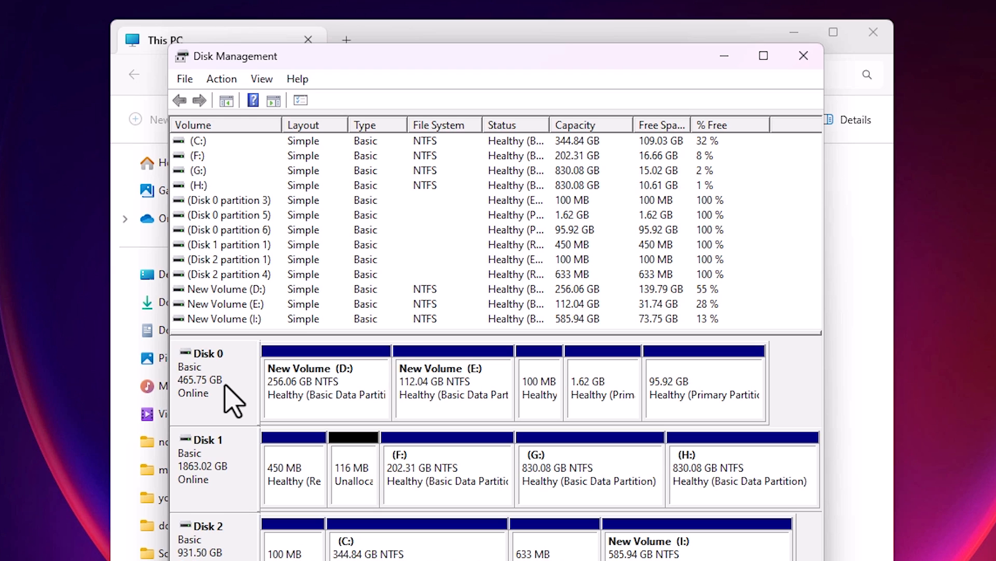
pyautogui.moveTo(985, 172)
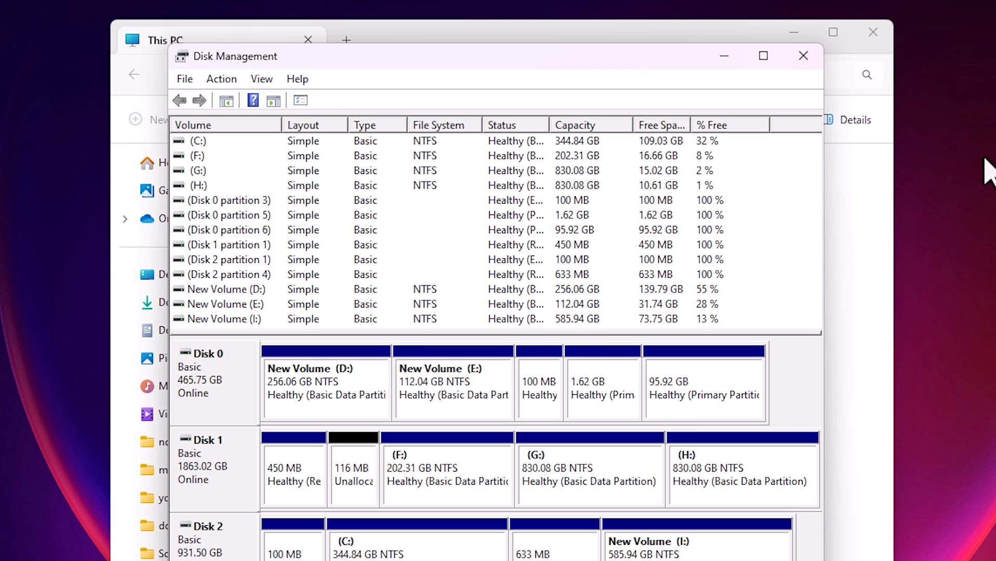
pyautogui.click(803, 56)
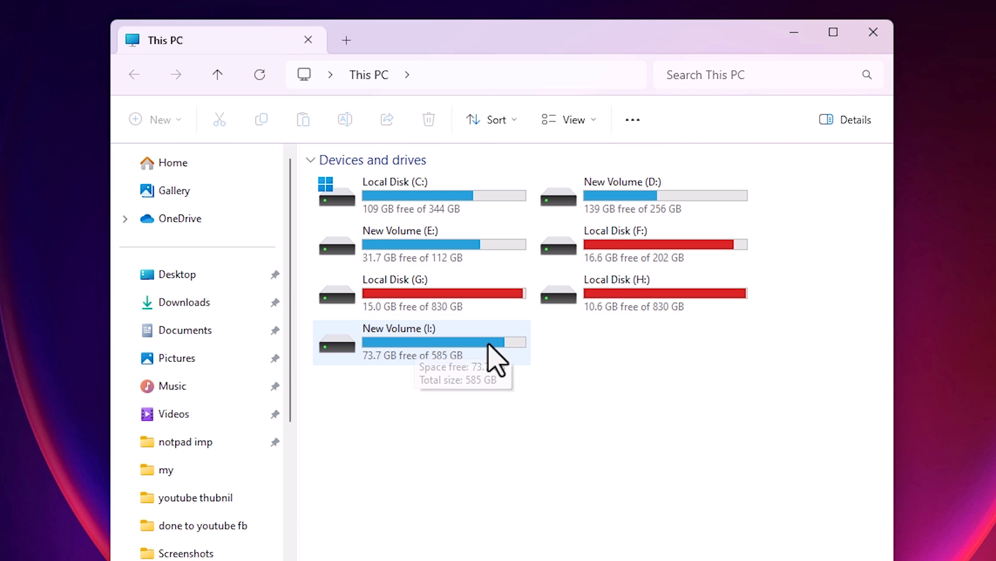
pyautogui.moveTo(422, 353)
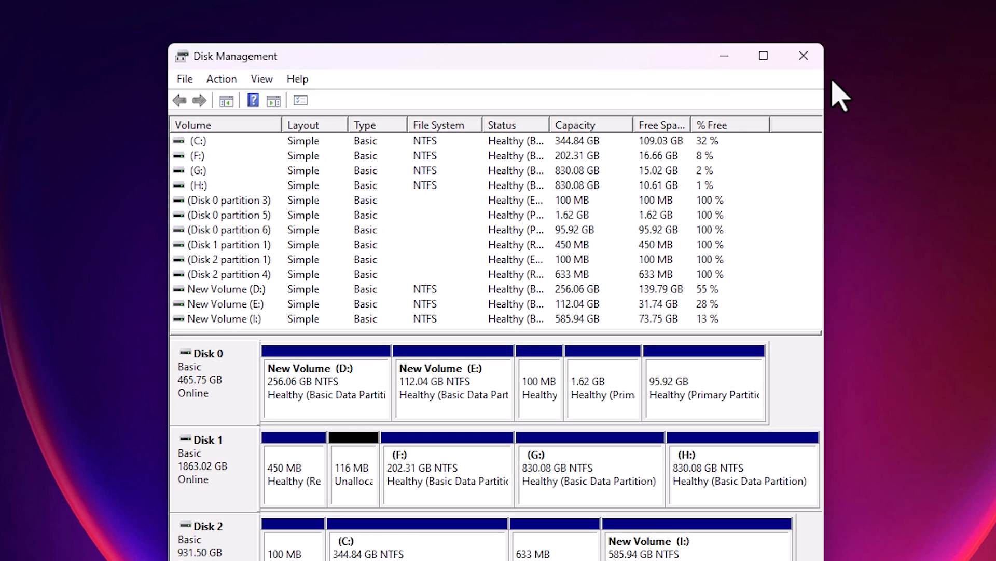
pyautogui.scroll(-3)
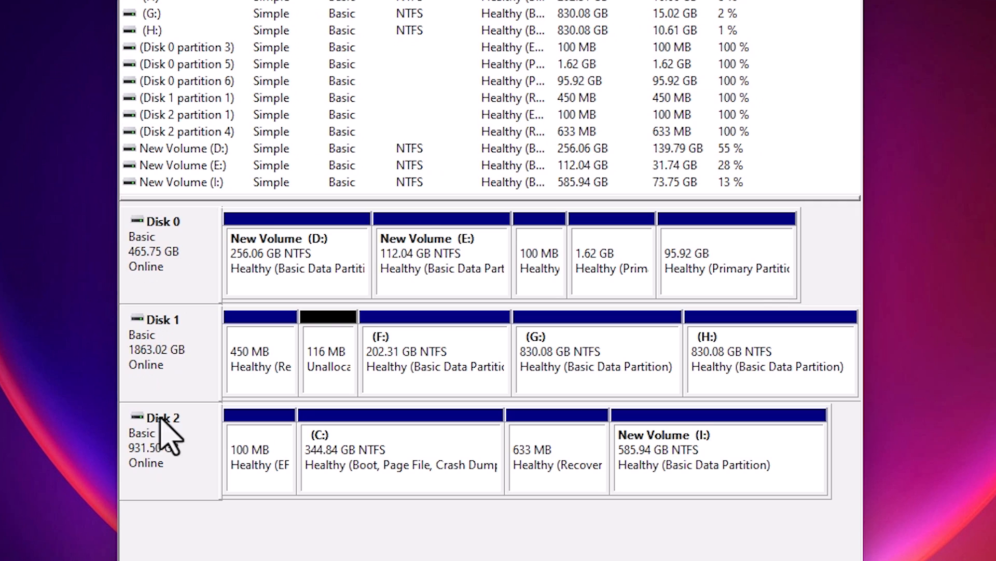
pyautogui.moveTo(242, 388)
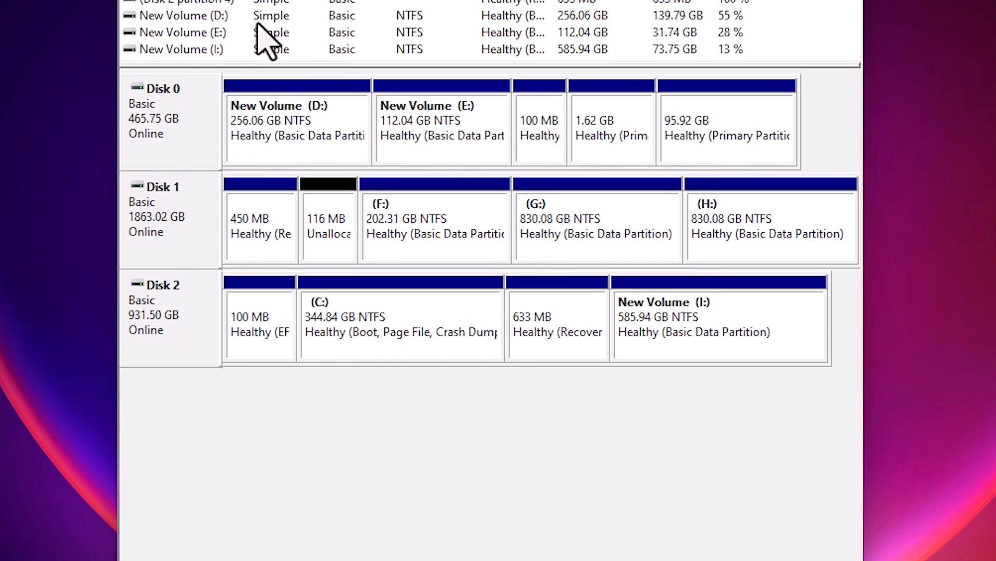
pyautogui.moveTo(172, 267)
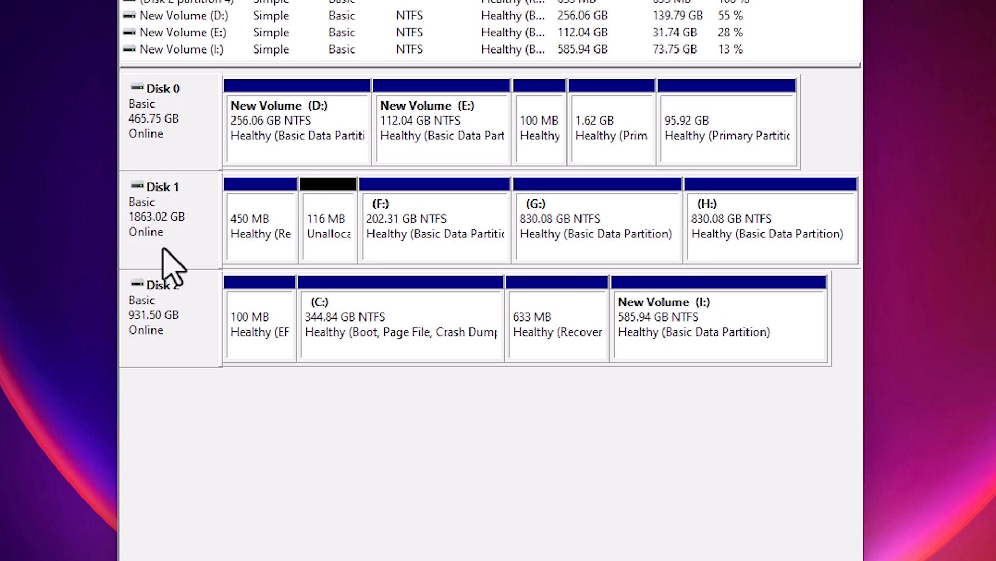
pyautogui.moveTo(365, 321)
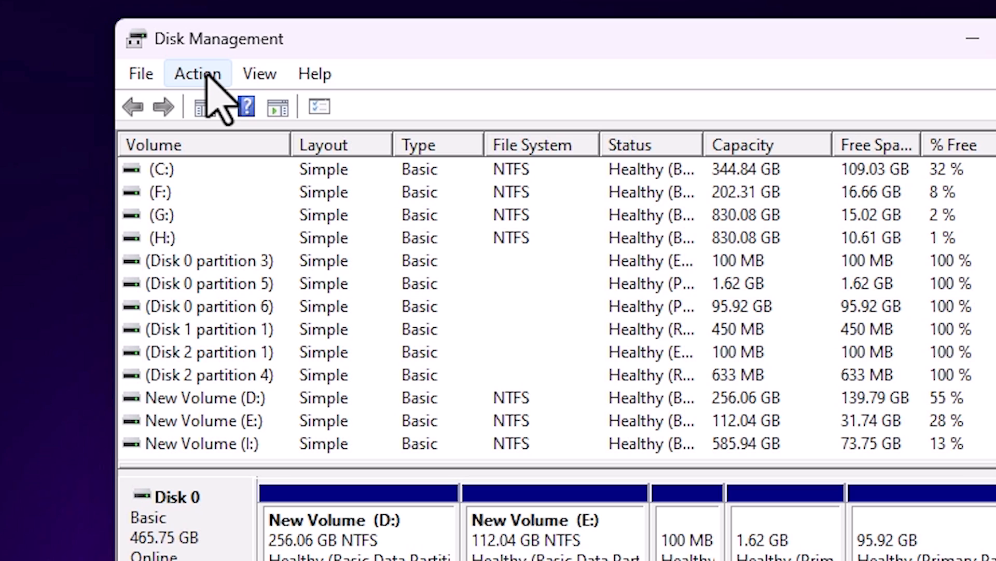
# - Choose Create VHD from Disk Management's Action menu
pyautogui.click(197, 73)
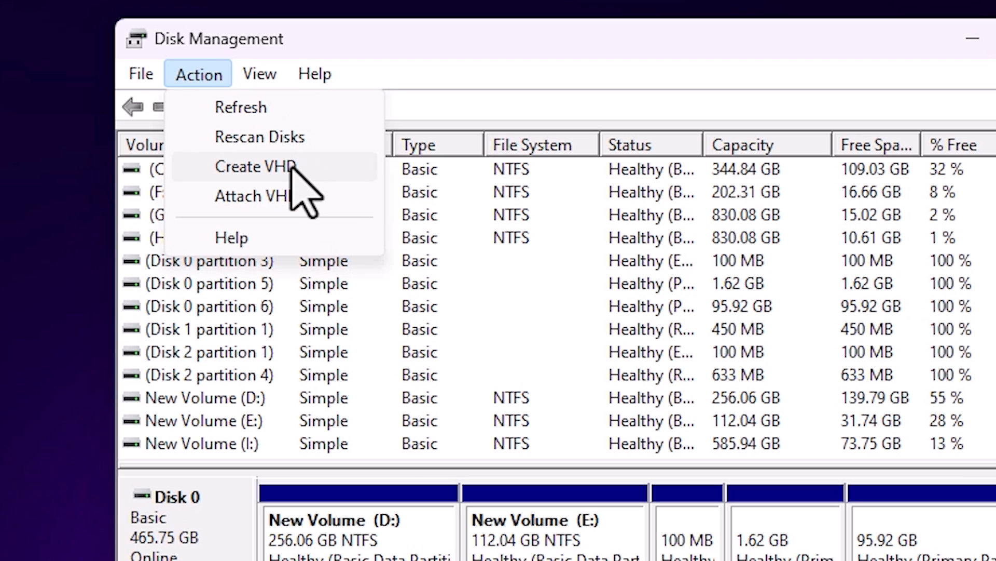
pyautogui.moveTo(293, 203)
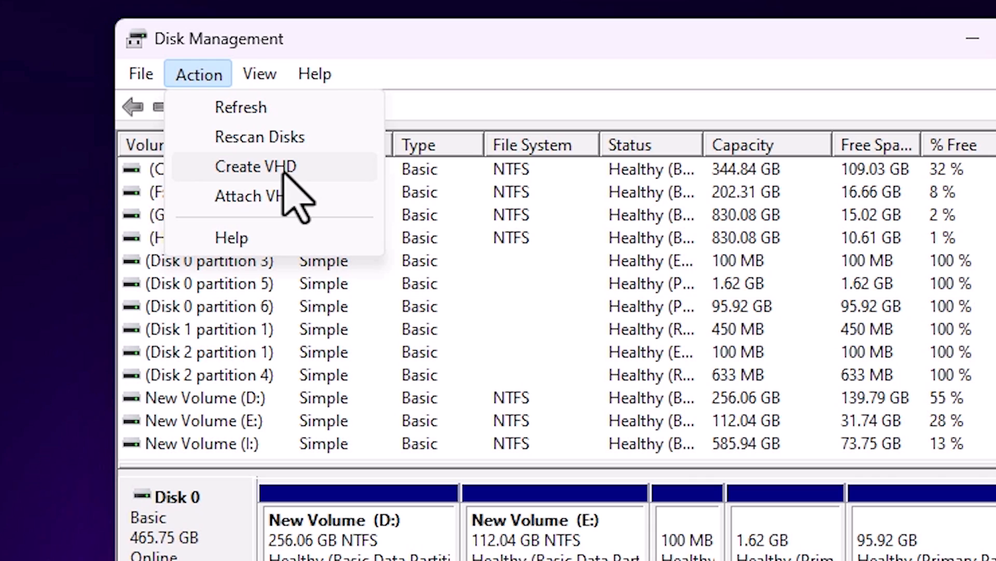
pyautogui.moveTo(274, 193)
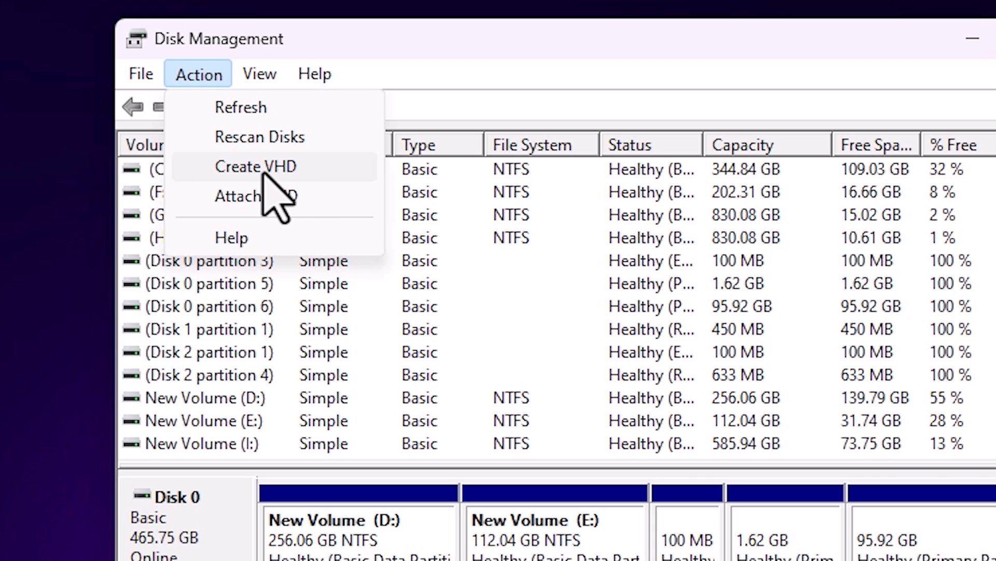
pyautogui.moveTo(289, 201)
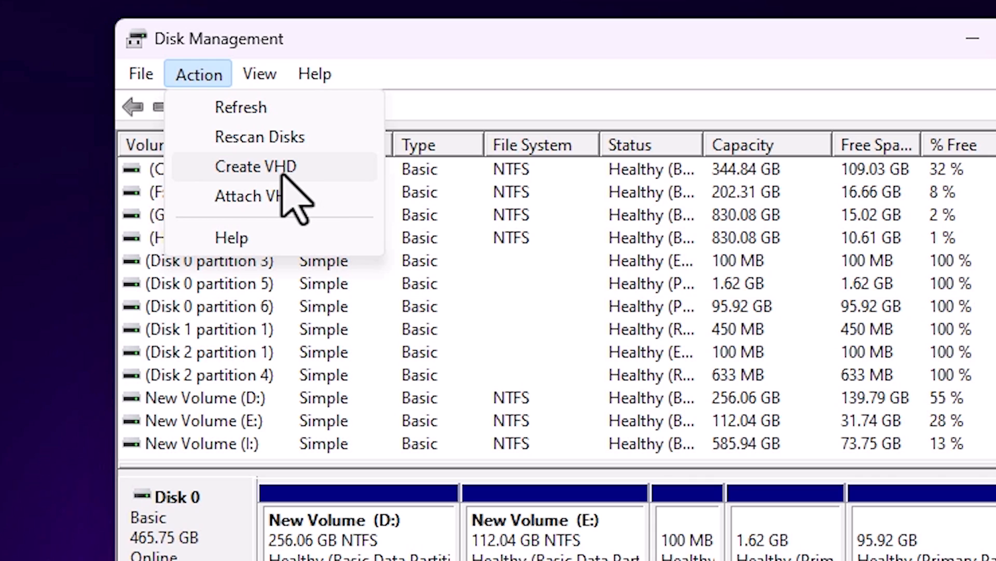
pyautogui.moveTo(260, 210)
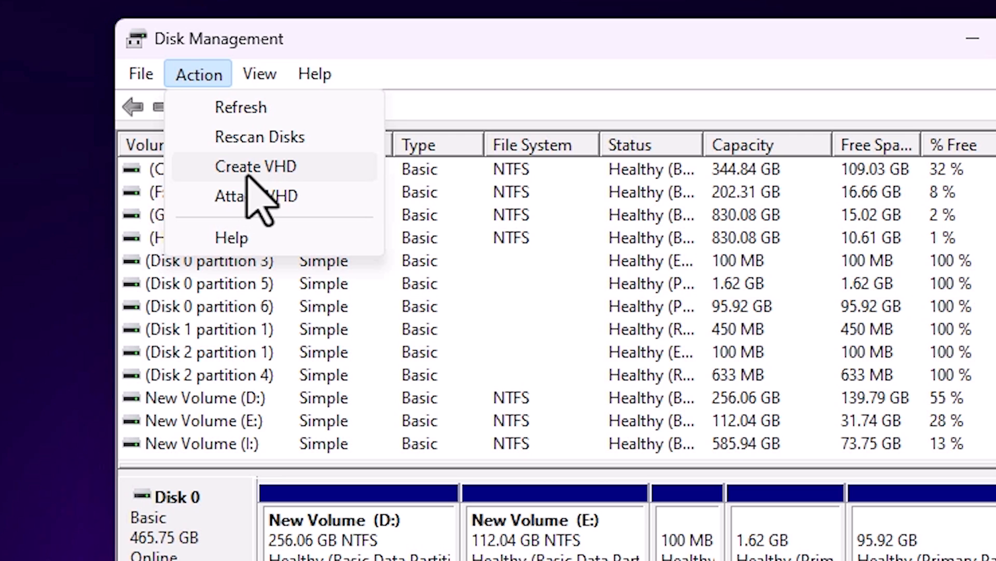
pyautogui.click(255, 166)
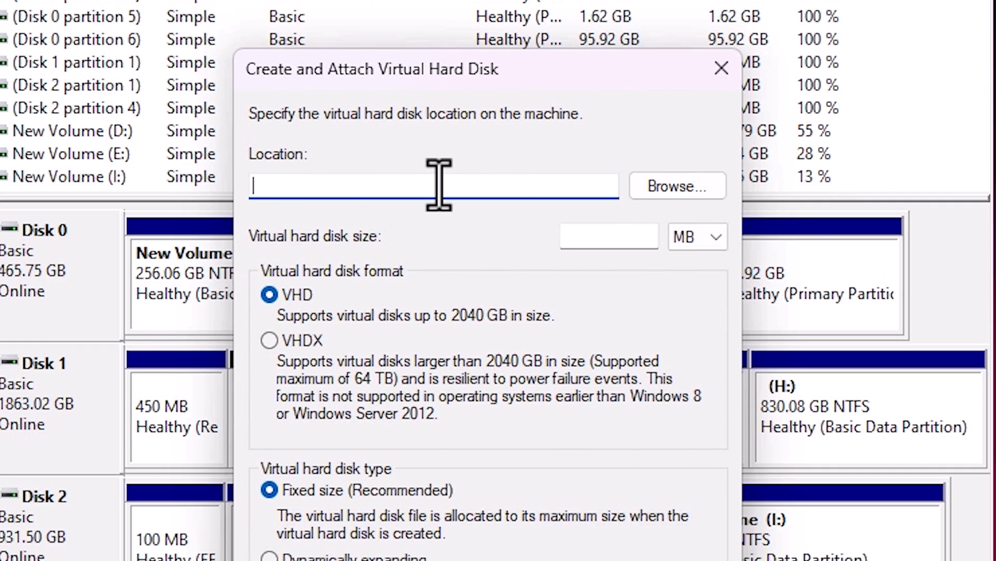
# - Browse for the virtual disk location, showing the Desktop folder
pyautogui.click(676, 186)
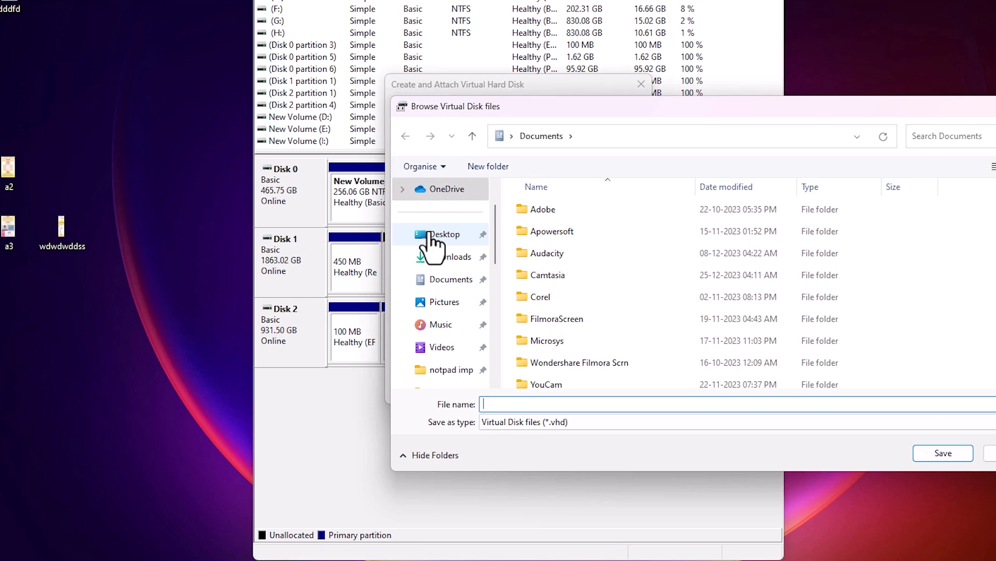
pyautogui.click(445, 234)
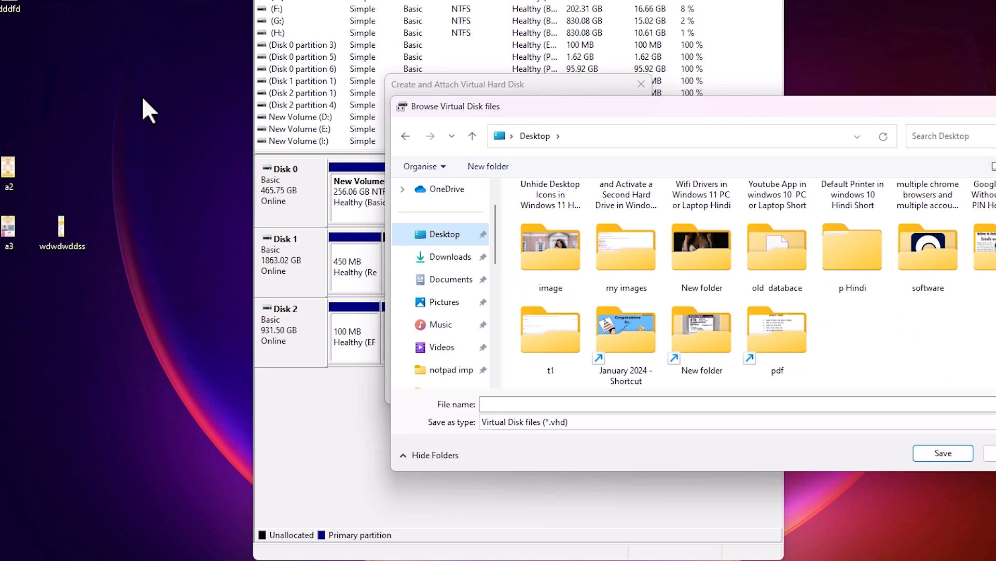
pyautogui.moveTo(214, 78)
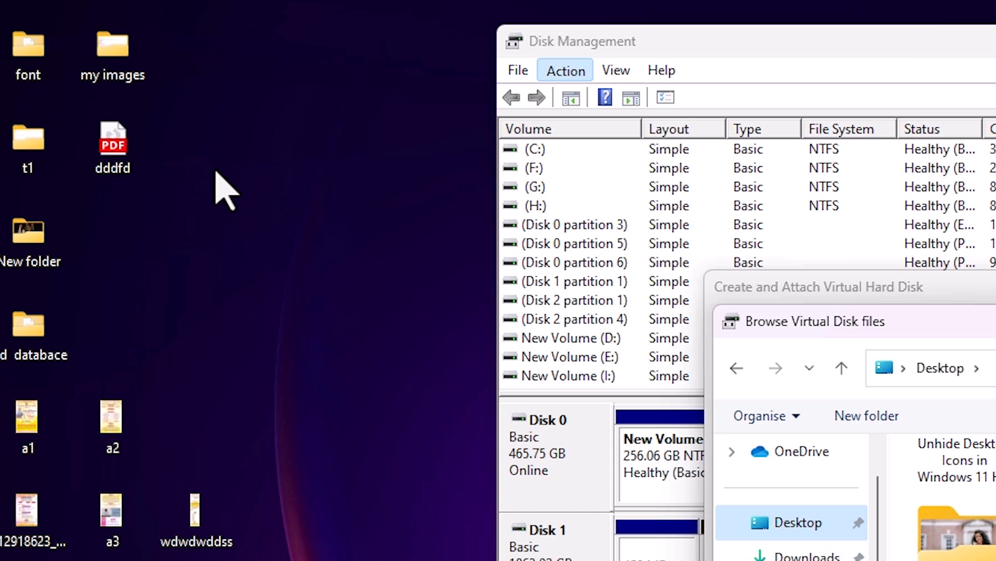
# - Create a new folder named 'Disk' on the desktop
pyautogui.rightClick(224, 188)
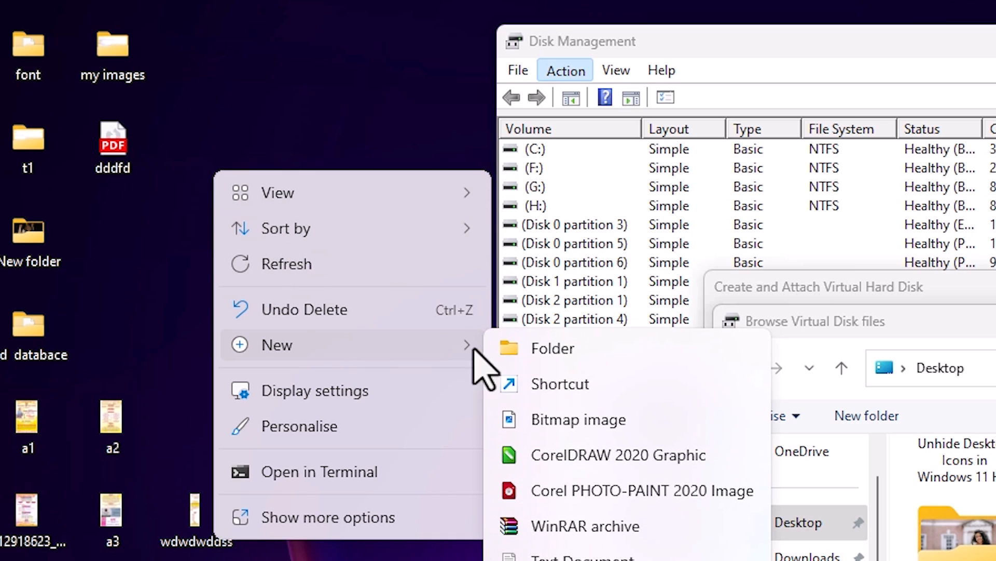
pyautogui.click(552, 348)
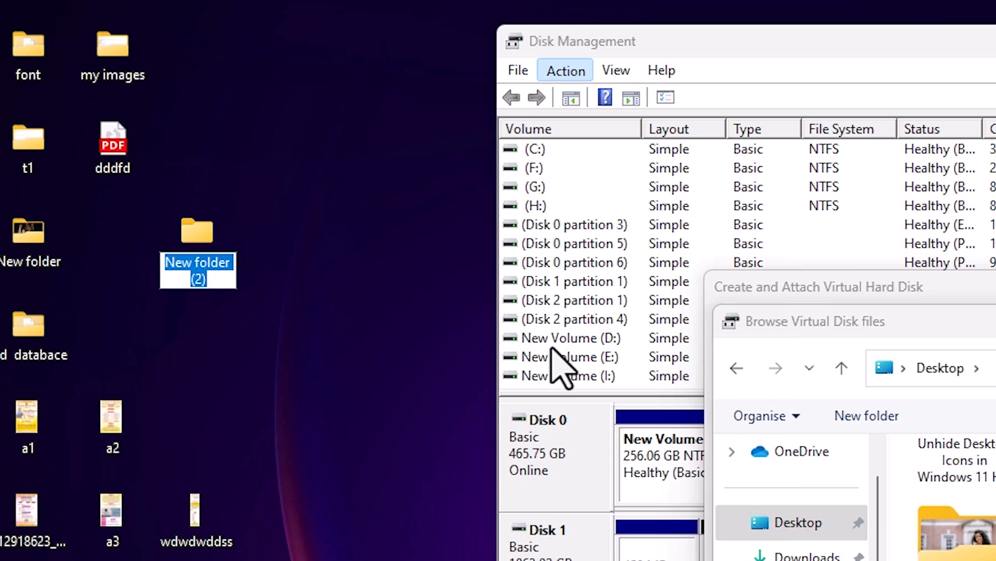
pyautogui.write('D')
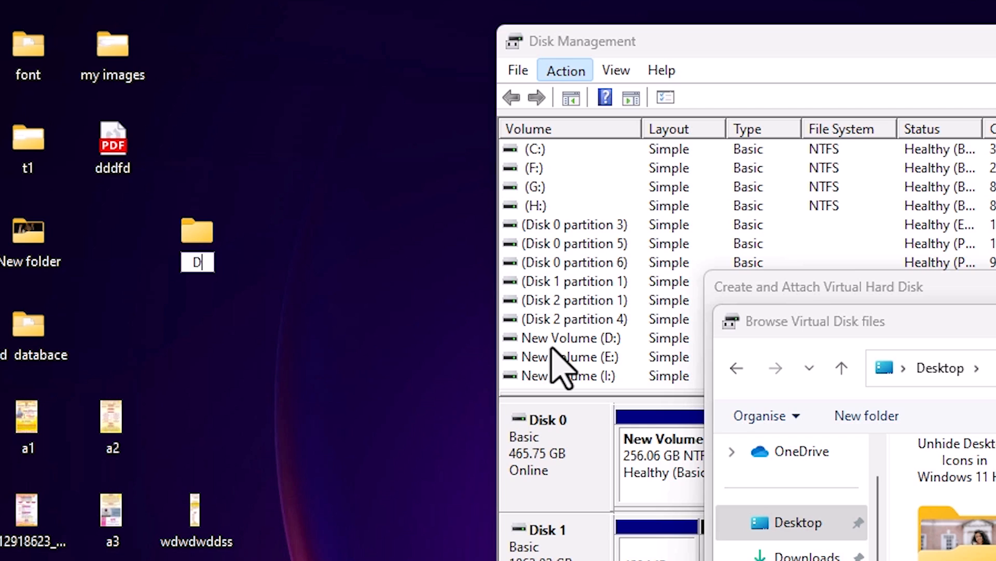
pyautogui.write('isk')
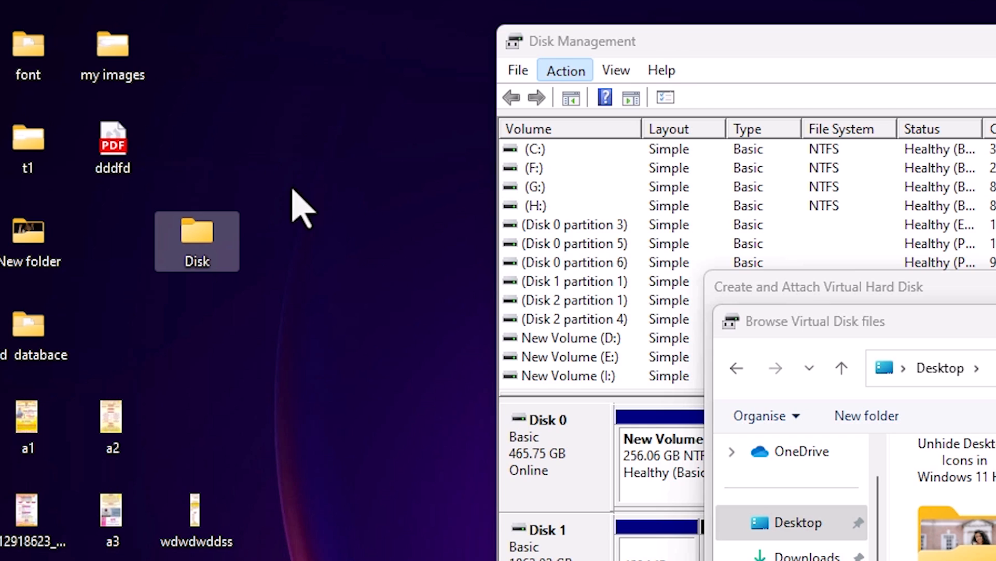
pyautogui.moveTo(251, 261)
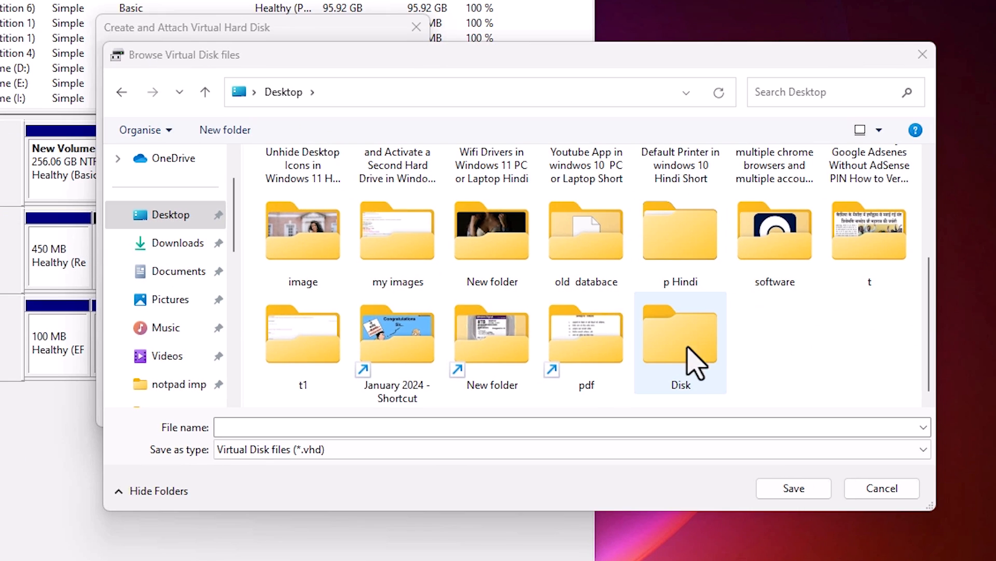
# - Save the virtual disk file as 'my Hard disk' inside the Desktop's Disk folder
pyautogui.doubleClick(680, 343)
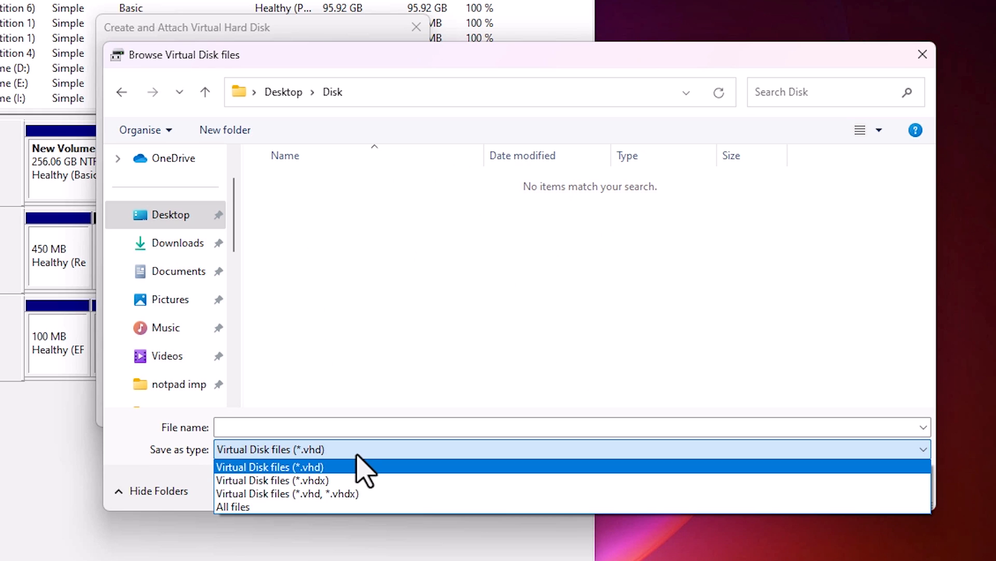
pyautogui.moveTo(334, 493)
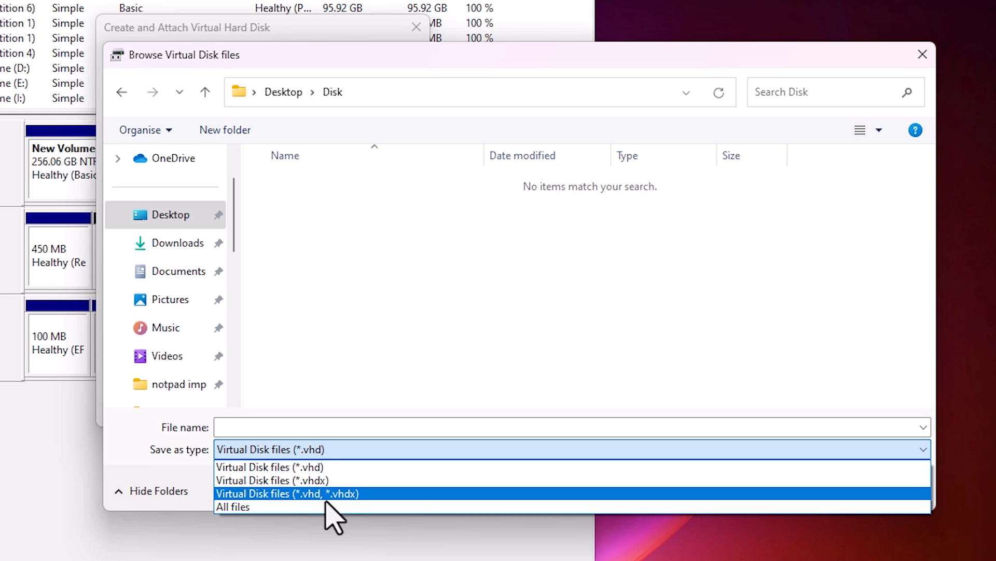
pyautogui.moveTo(401, 390)
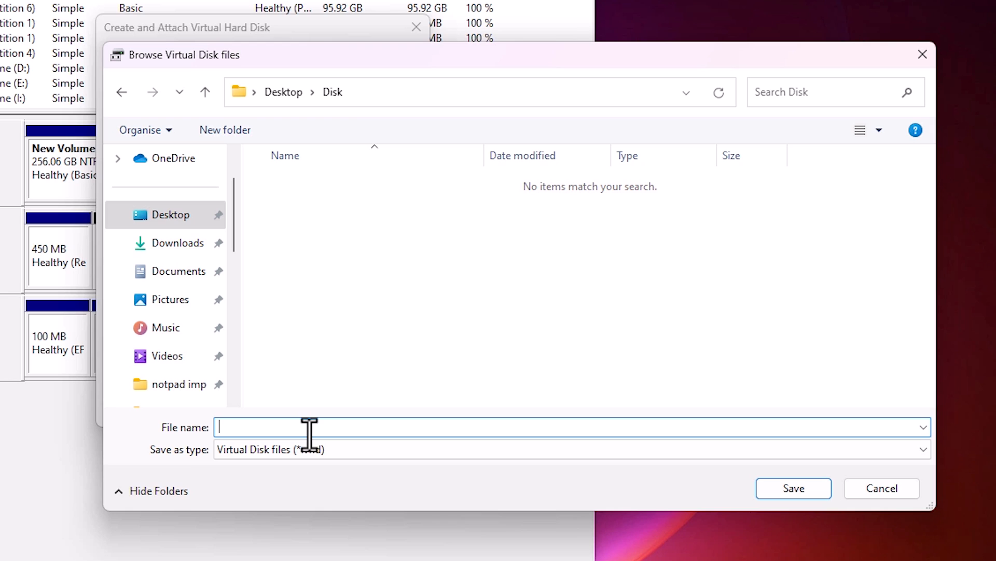
pyautogui.write('my Hard d')
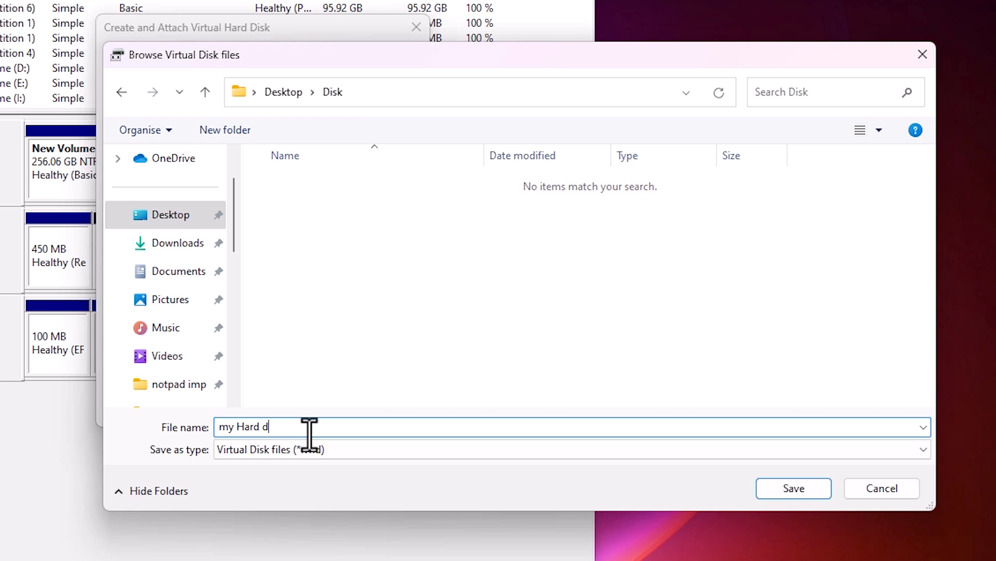
pyautogui.write('isk')
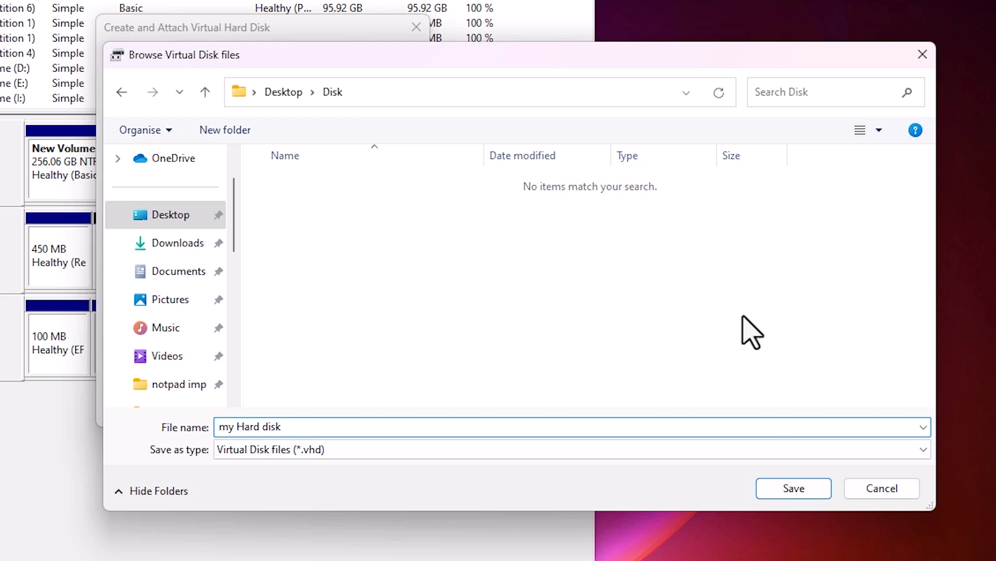
pyautogui.click(793, 488)
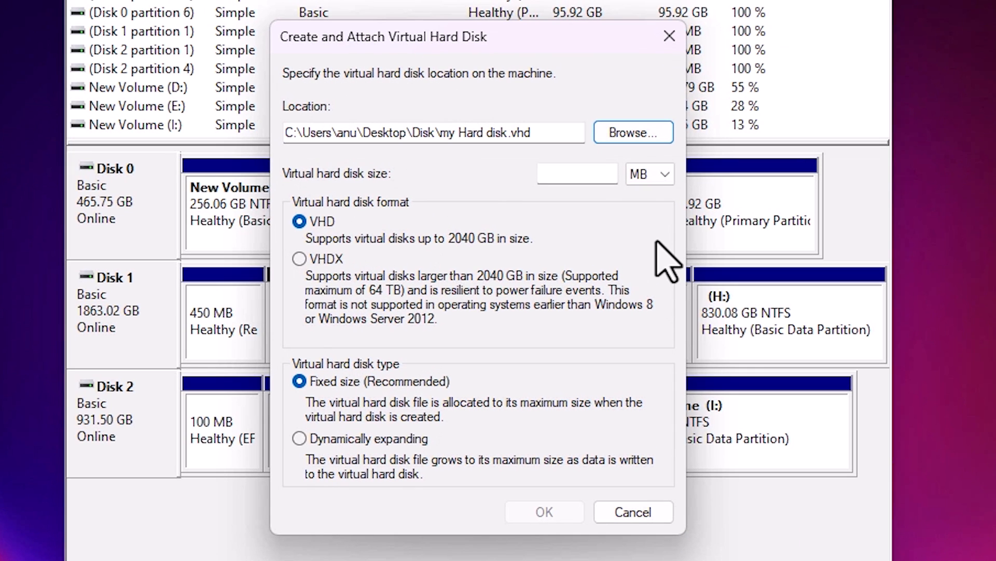
pyautogui.moveTo(359, 210)
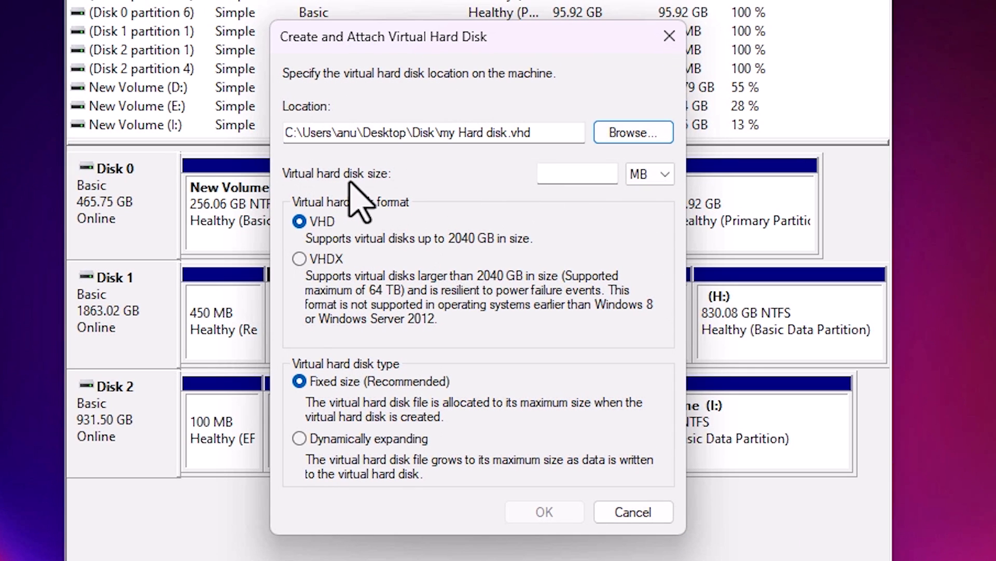
pyautogui.moveTo(483, 190)
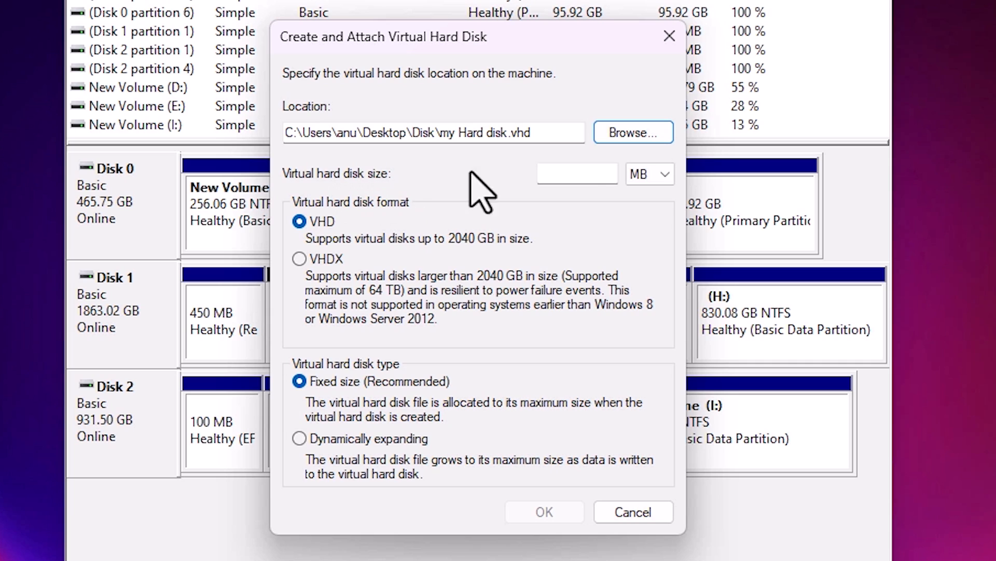
# - Set the virtual disk size to 4 TB in dynamically expanding VHDX format
pyautogui.click(665, 173)
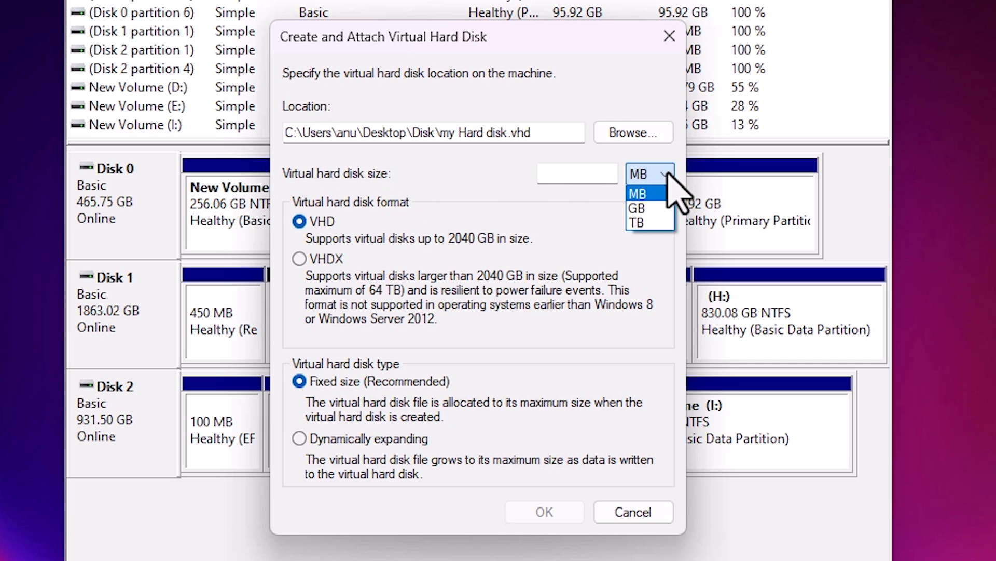
pyautogui.moveTo(648, 208)
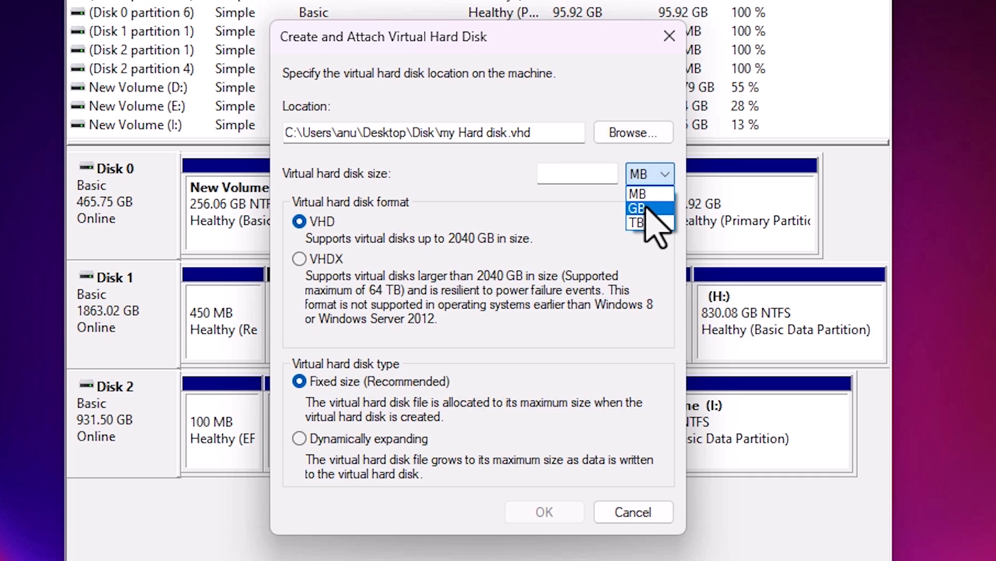
pyautogui.moveTo(648, 223)
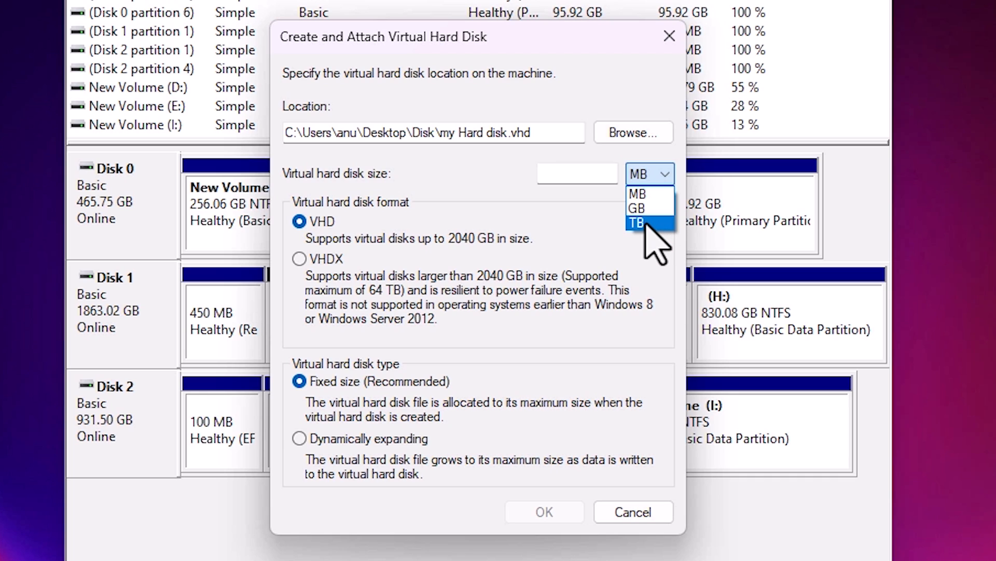
pyautogui.click(637, 223)
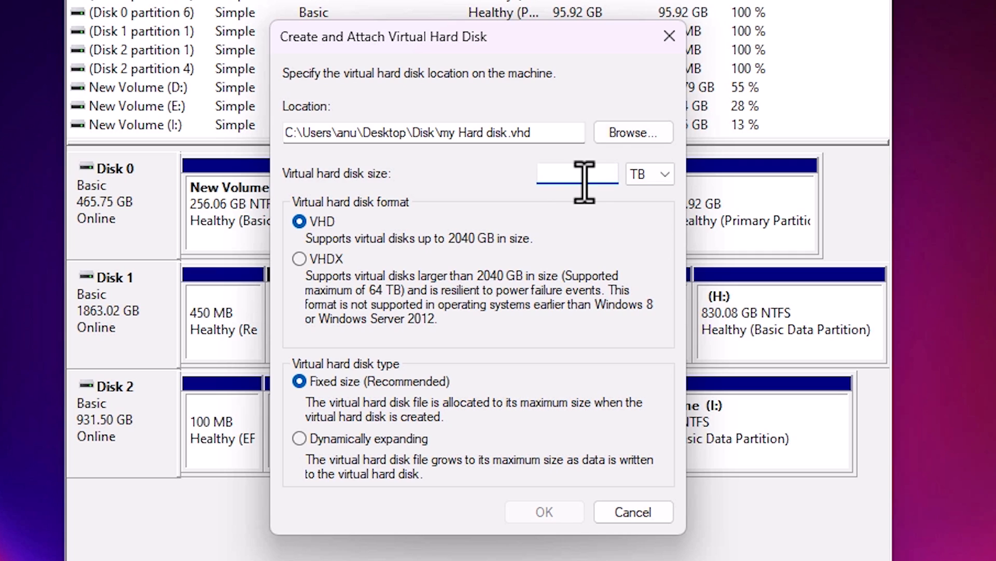
pyautogui.write('4')
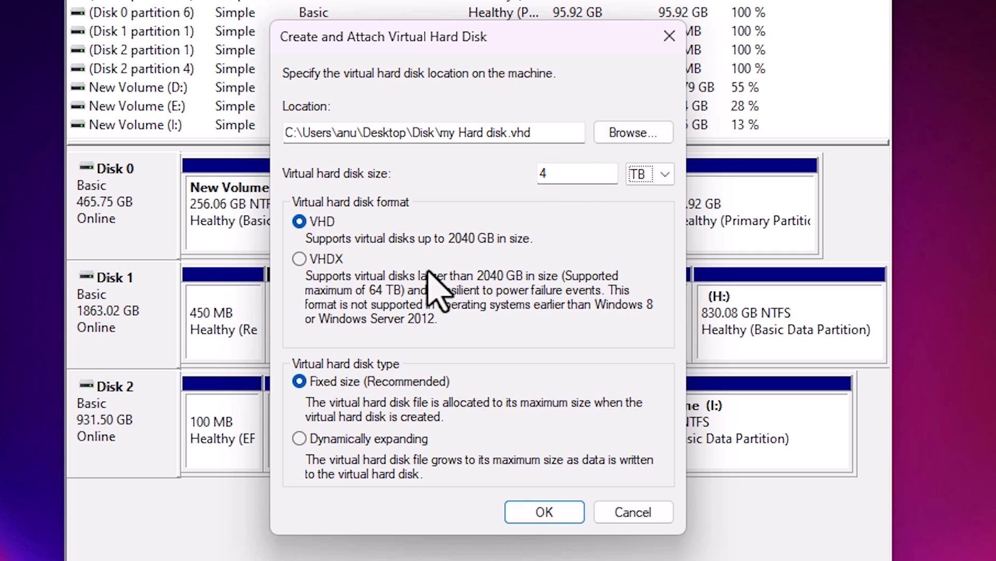
pyautogui.moveTo(337, 248)
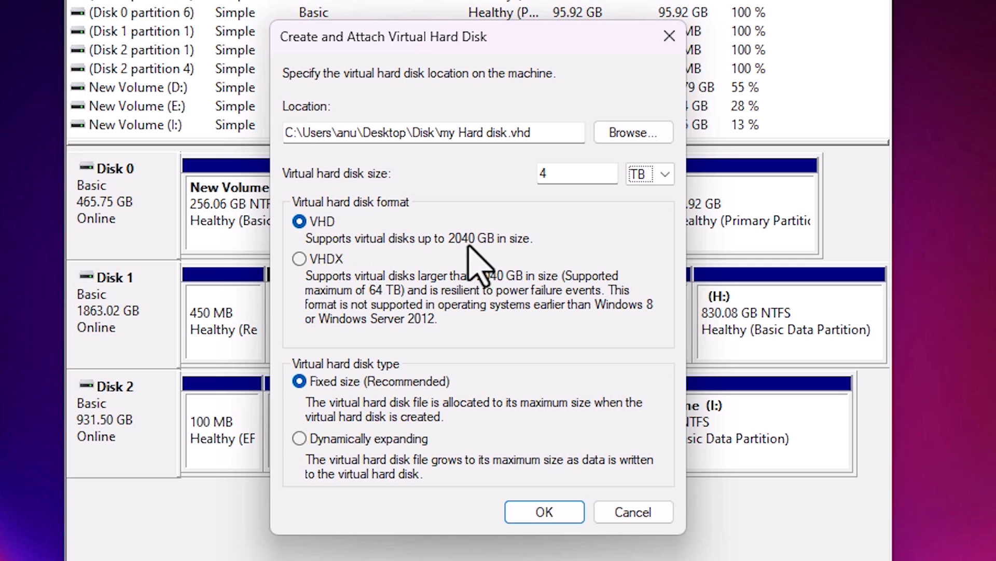
pyautogui.moveTo(509, 254)
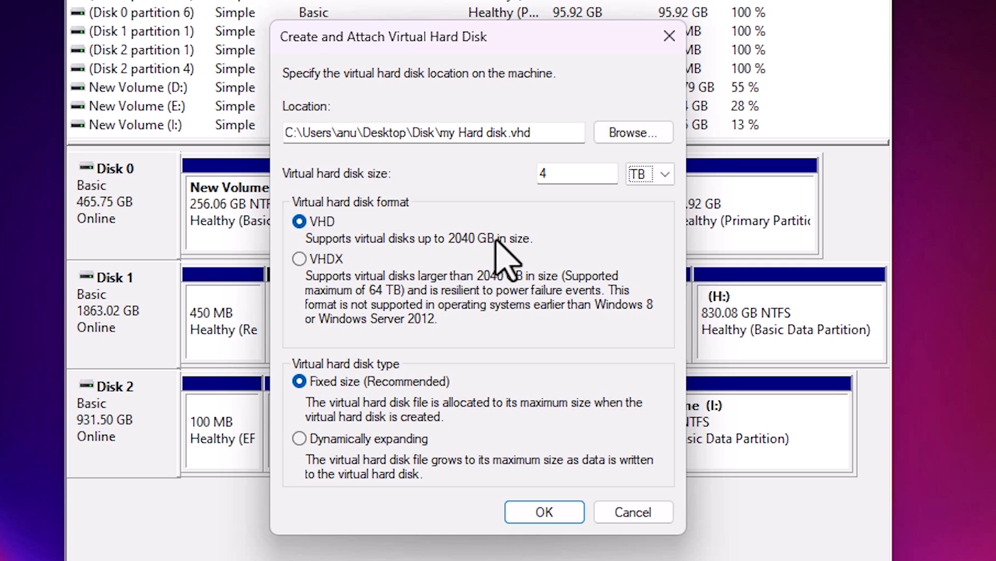
pyautogui.moveTo(321, 283)
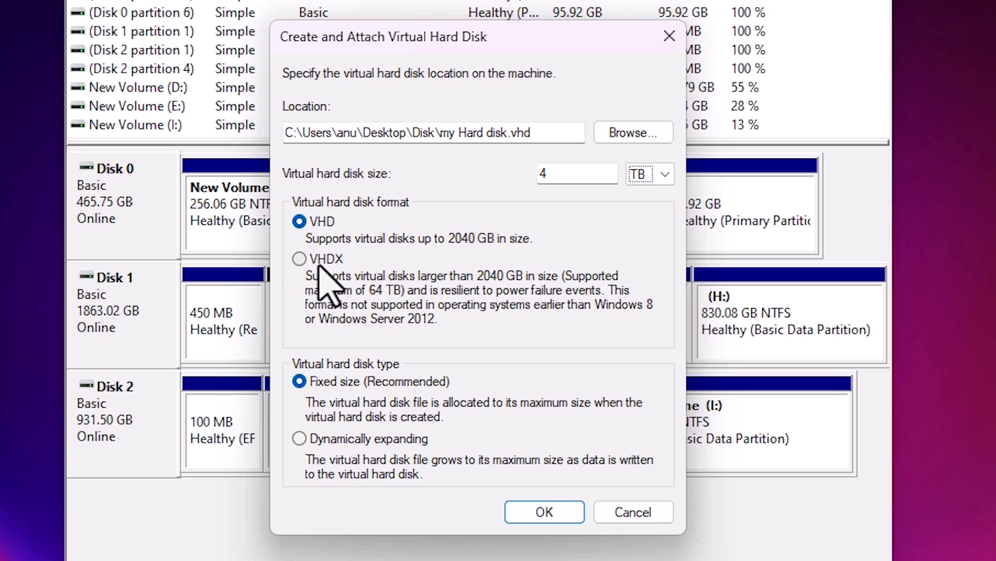
pyautogui.moveTo(346, 299)
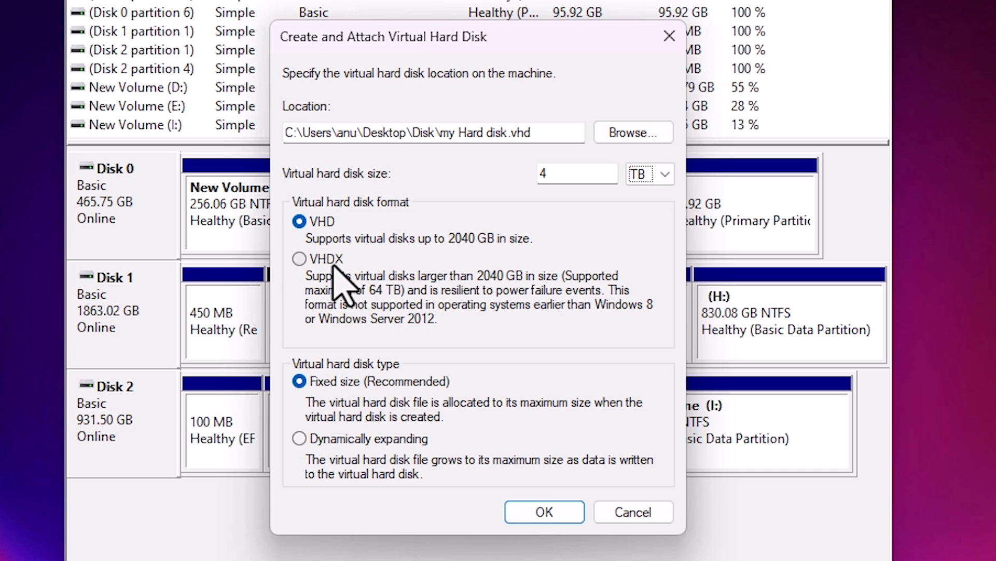
pyautogui.moveTo(343, 285)
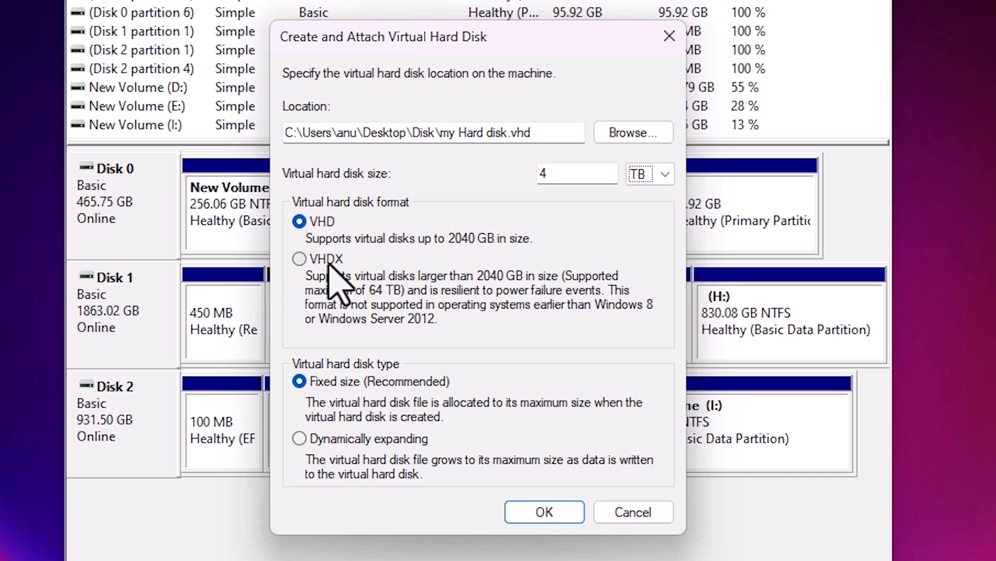
pyautogui.click(299, 259)
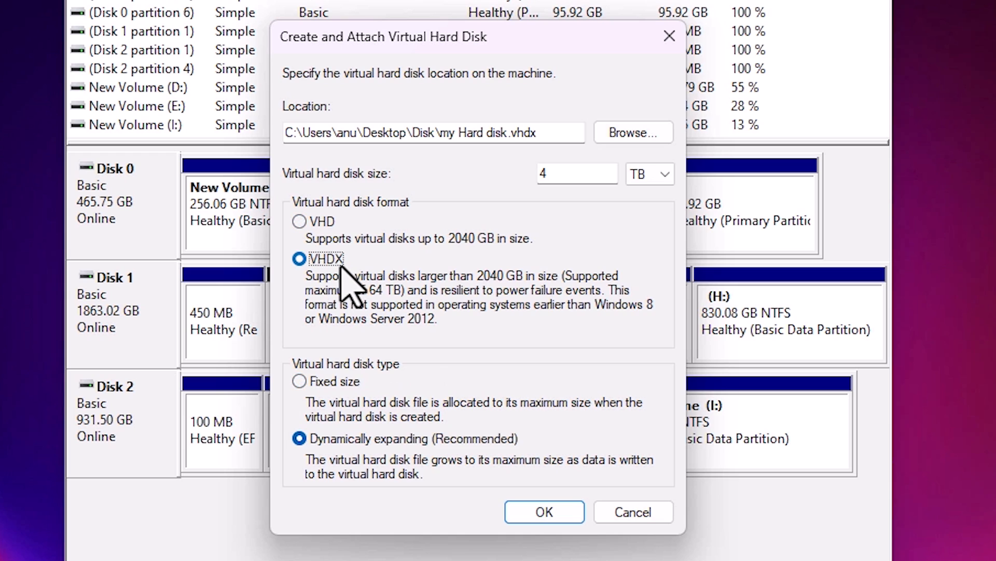
pyautogui.moveTo(361, 471)
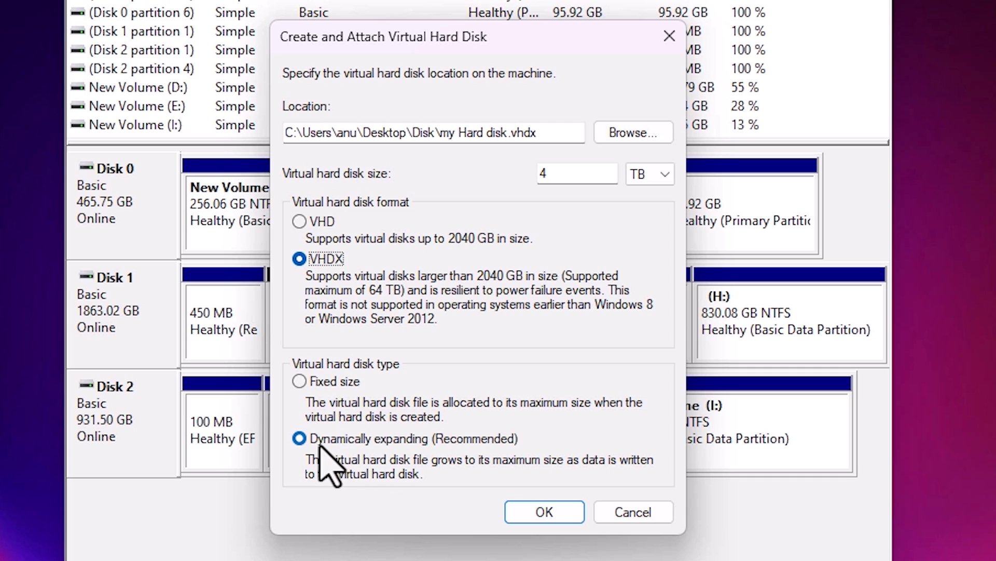
pyautogui.moveTo(349, 298)
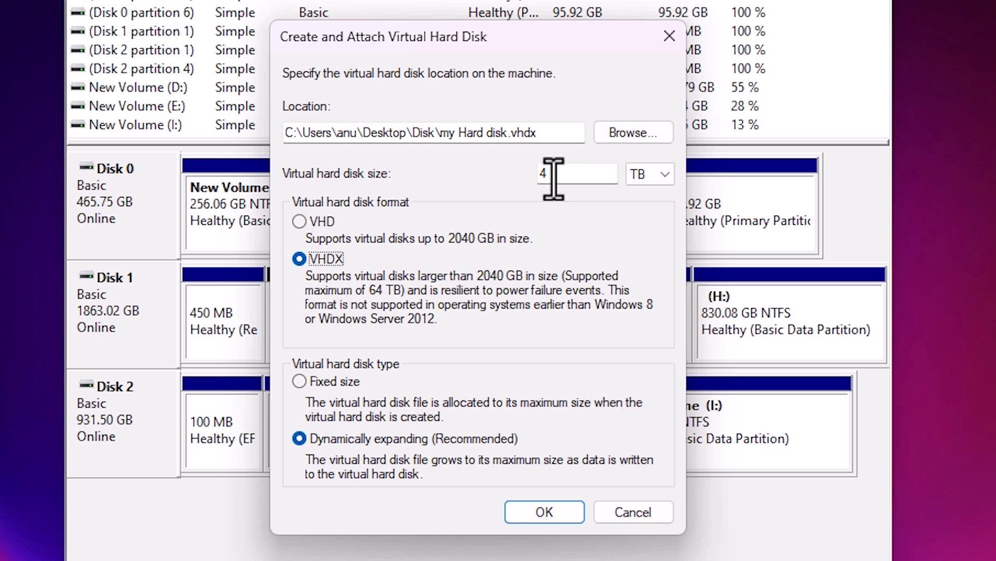
pyautogui.moveTo(644, 388)
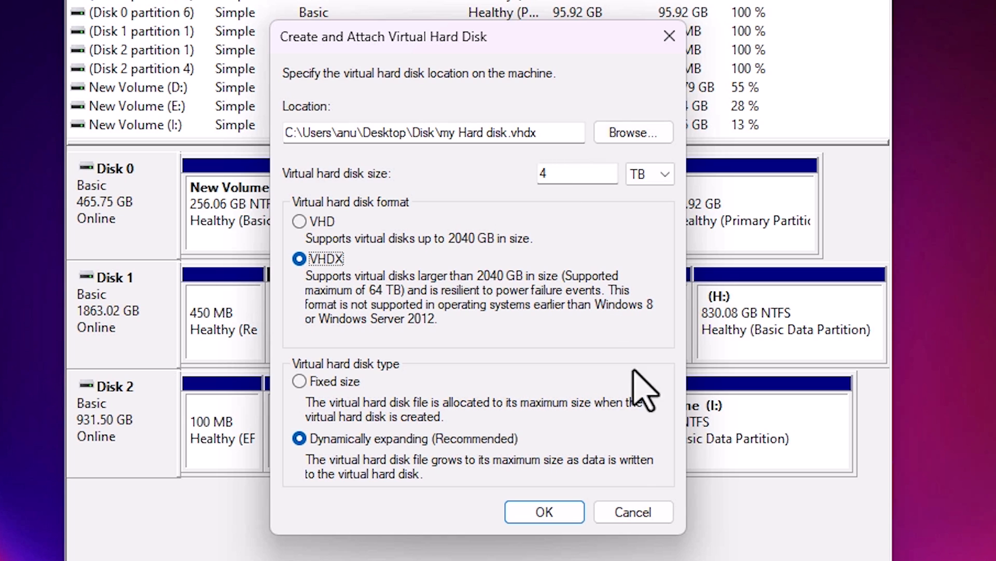
# - Create and attach the virtual disk, revealing the new 4096 GB Disk 3
pyautogui.click(543, 512)
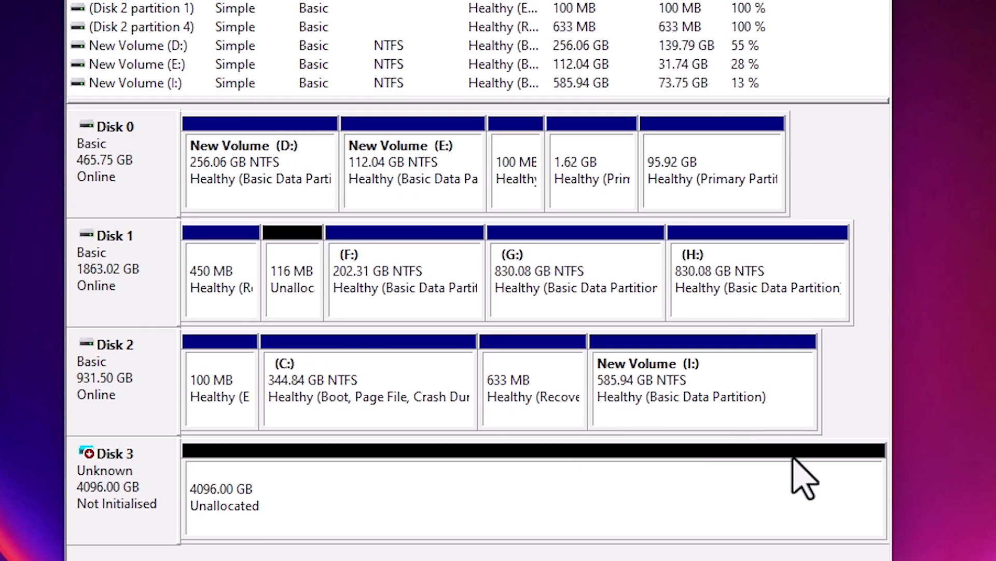
pyautogui.scroll(-3)
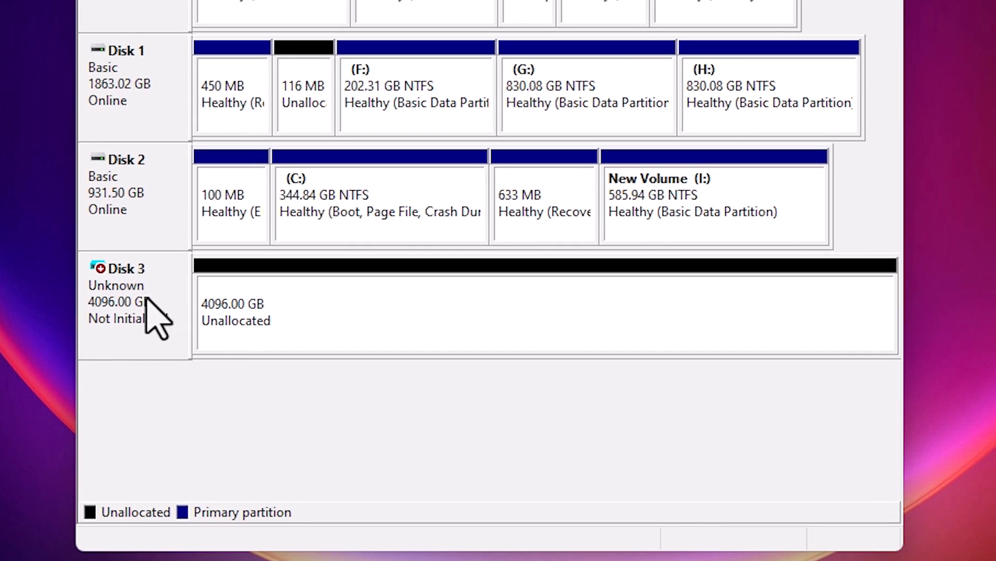
pyautogui.moveTo(143, 299)
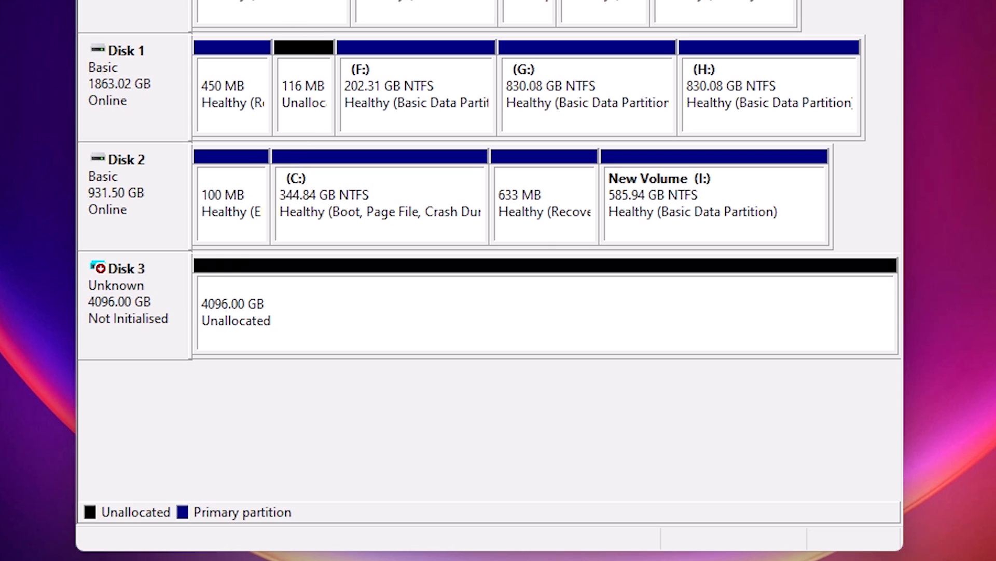
pyautogui.moveTo(136, 312)
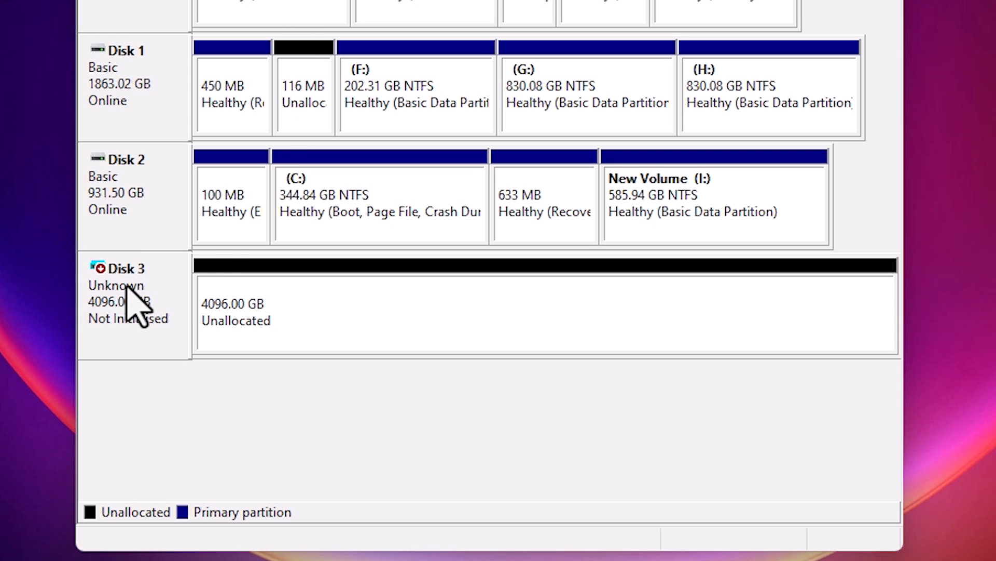
# - Initialise Disk 3 with the GPT (GUID Partition Table) partition style
pyautogui.rightClick(127, 311)
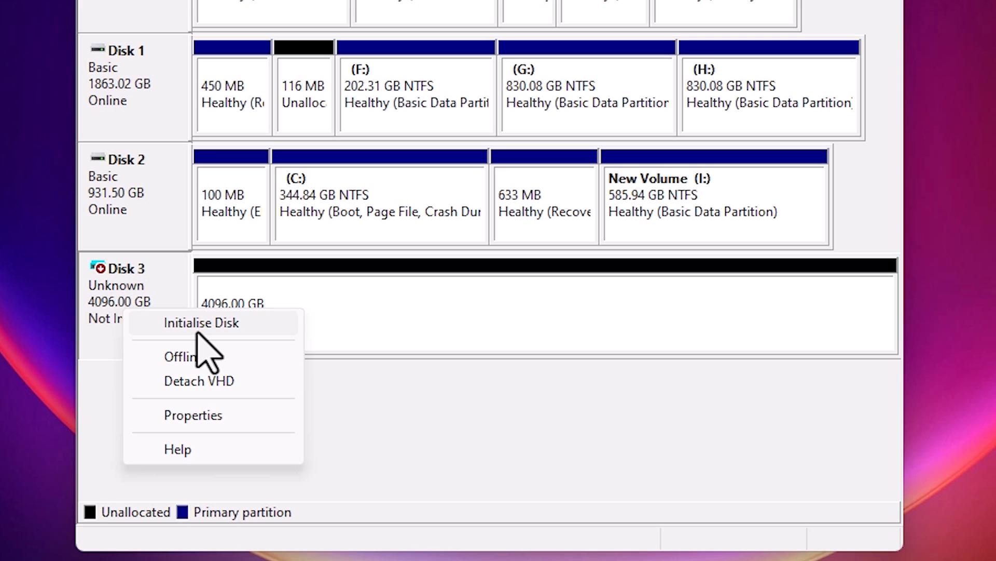
pyautogui.click(201, 322)
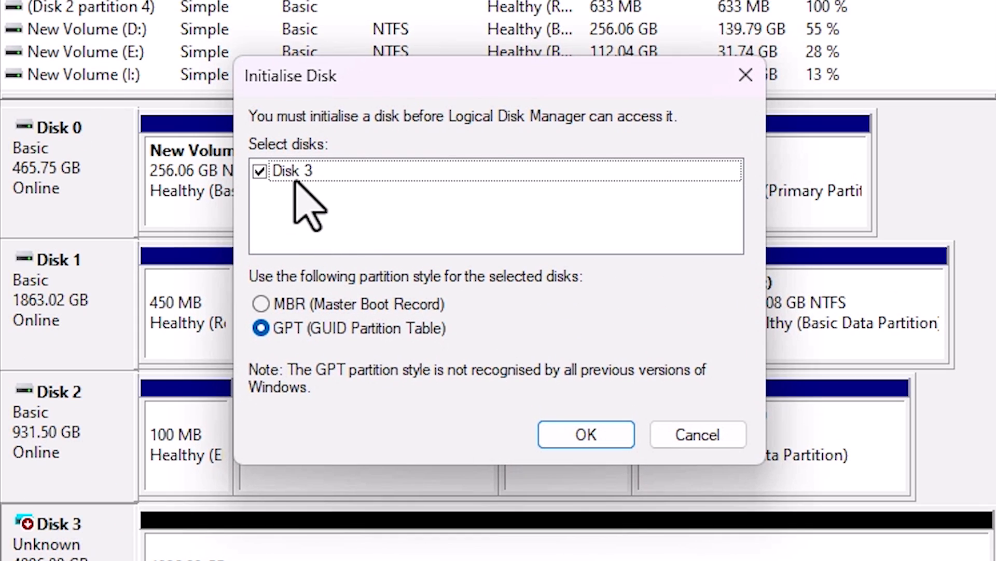
pyautogui.click(261, 304)
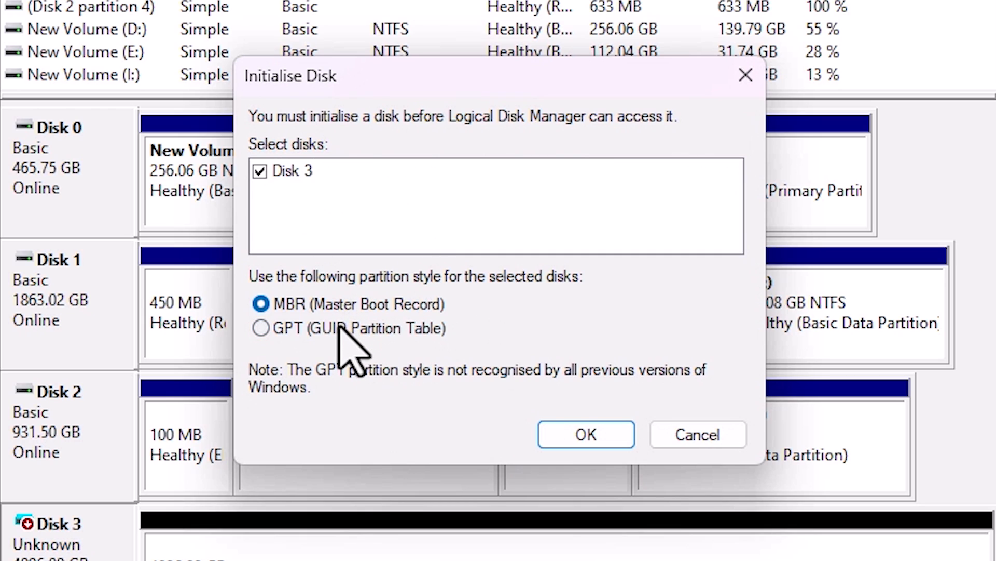
pyautogui.click(261, 328)
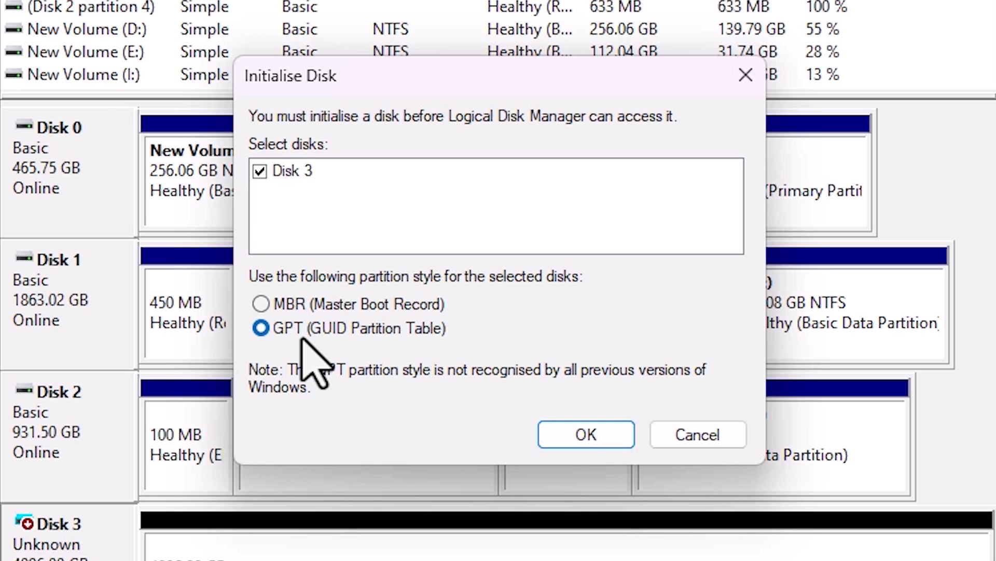
pyautogui.moveTo(312, 366)
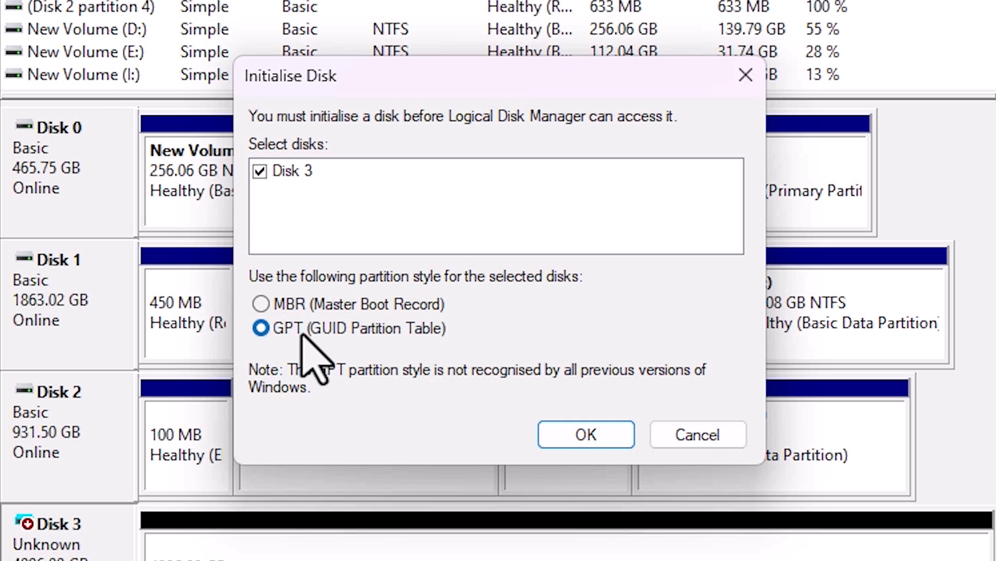
pyautogui.click(585, 434)
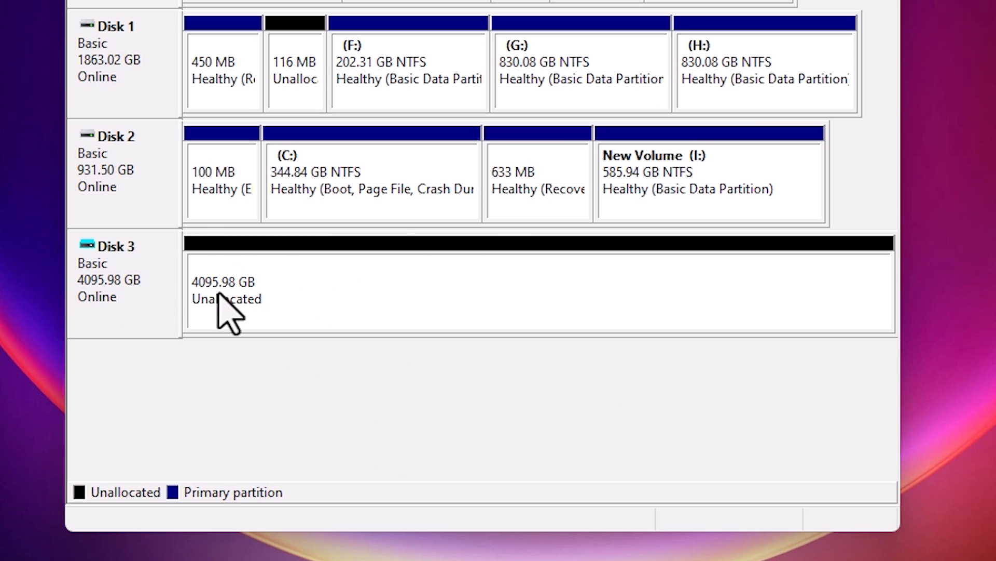
pyautogui.moveTo(295, 298)
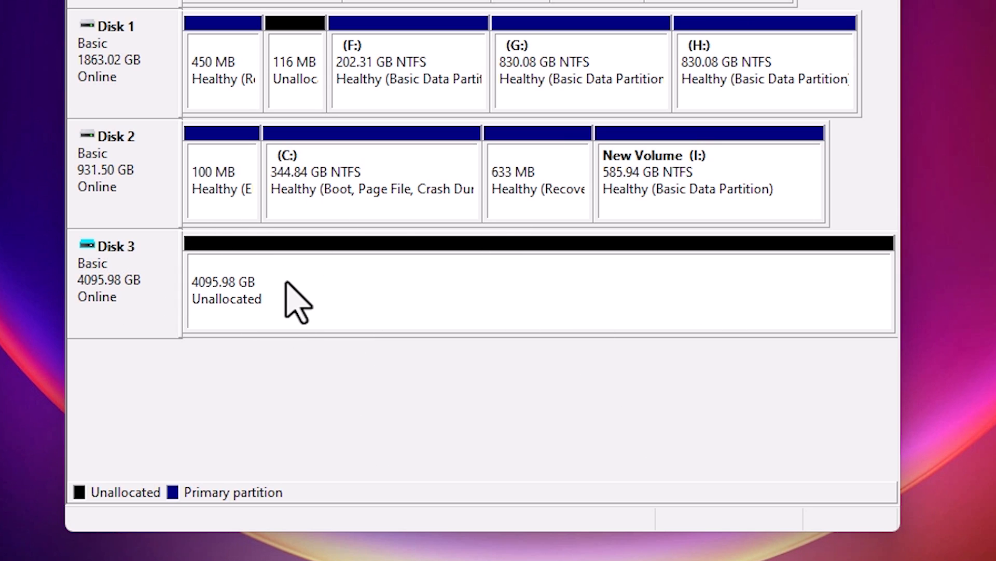
# - Launch the New Simple Volume Wizard on Disk 3's 4095.98 GB unallocated space
pyautogui.rightClick(286, 289)
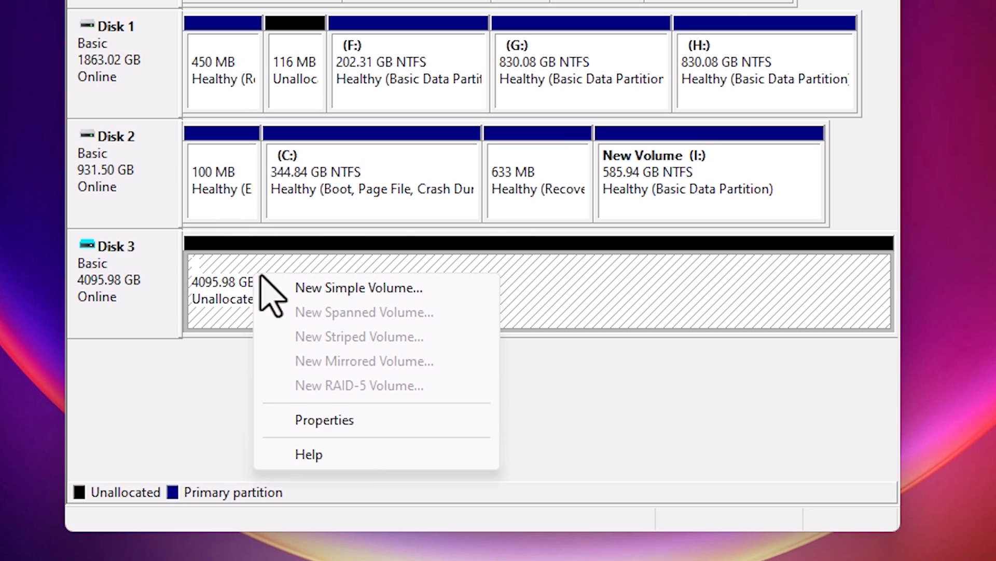
pyautogui.moveTo(414, 302)
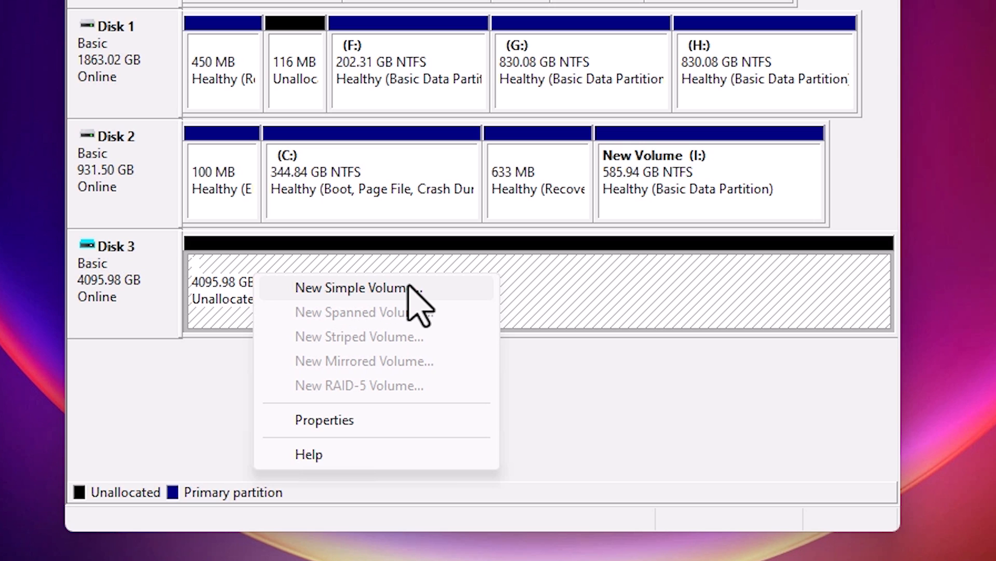
pyautogui.click(356, 287)
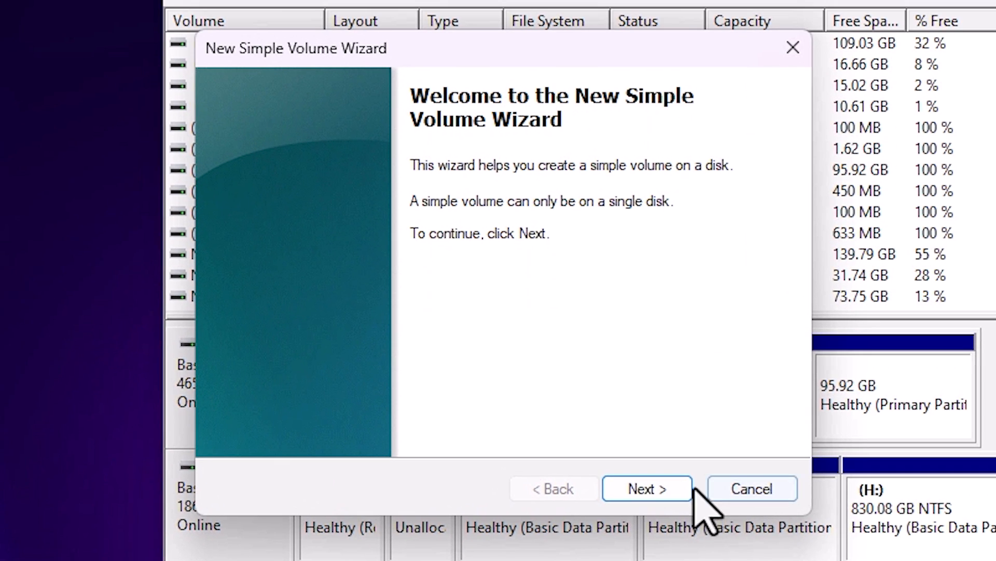
# - Create a 4194286 MB NTFS simple volume labelled New Volume as drive J:
pyautogui.click(647, 488)
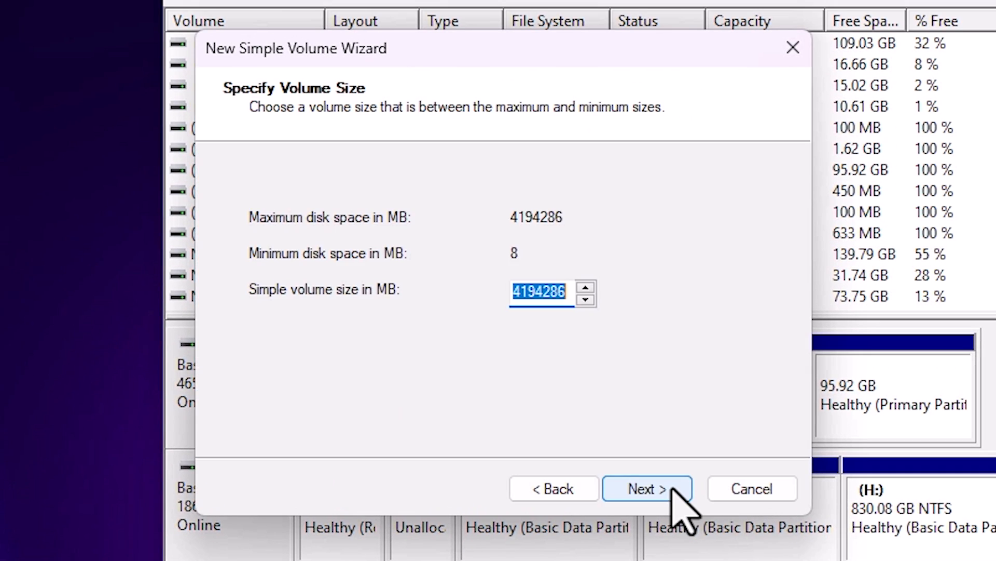
pyautogui.moveTo(286, 324)
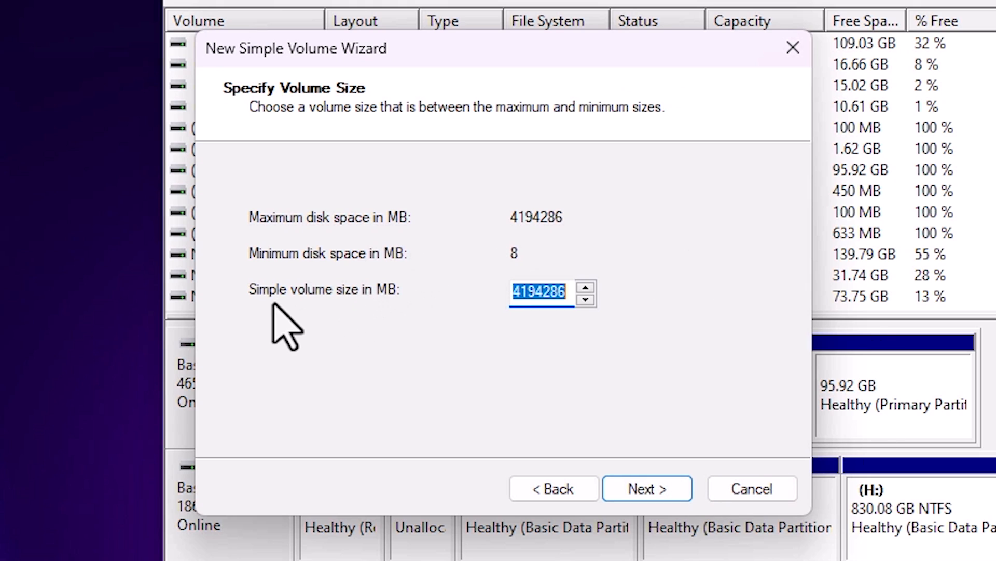
pyautogui.moveTo(654, 279)
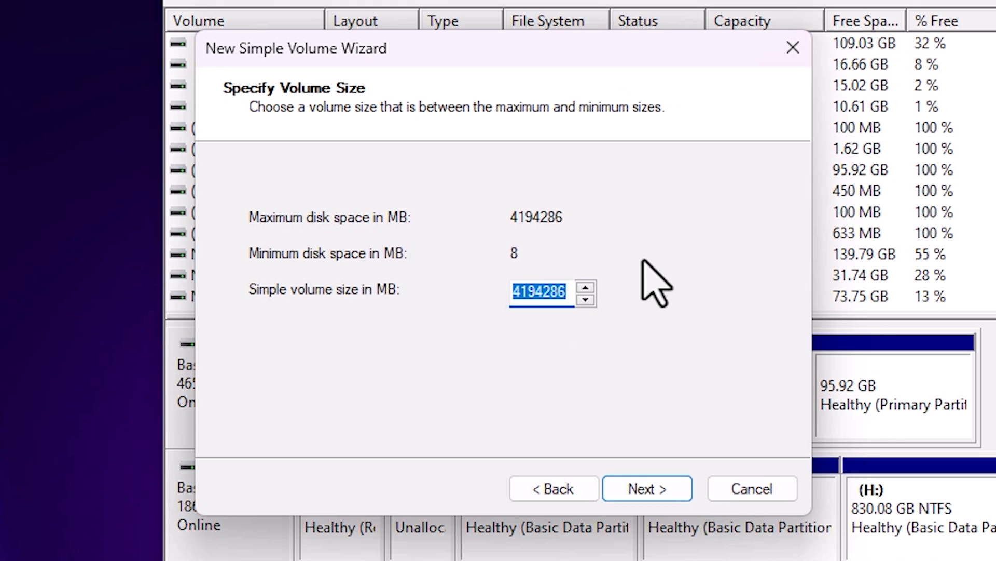
pyautogui.moveTo(696, 445)
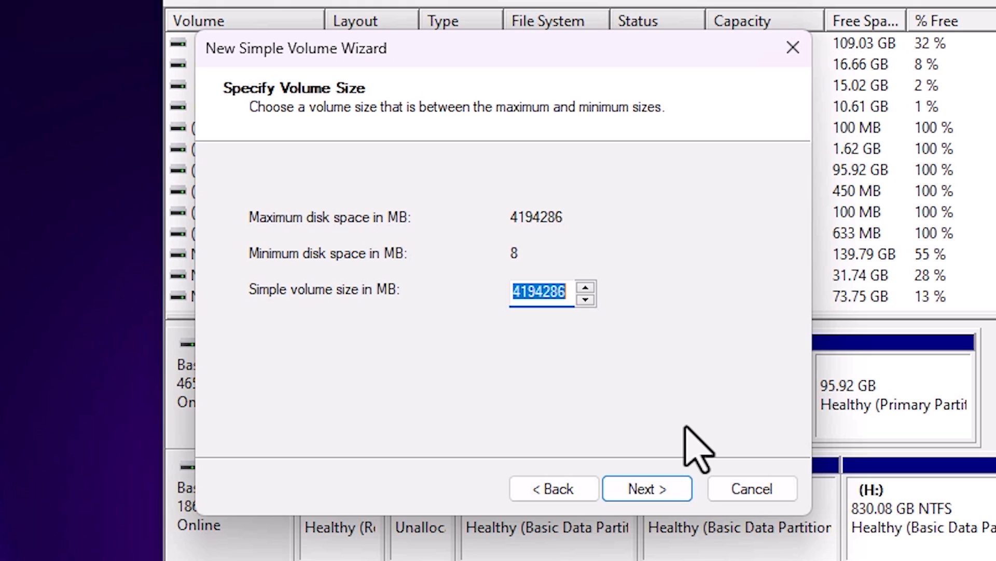
pyautogui.moveTo(626, 299)
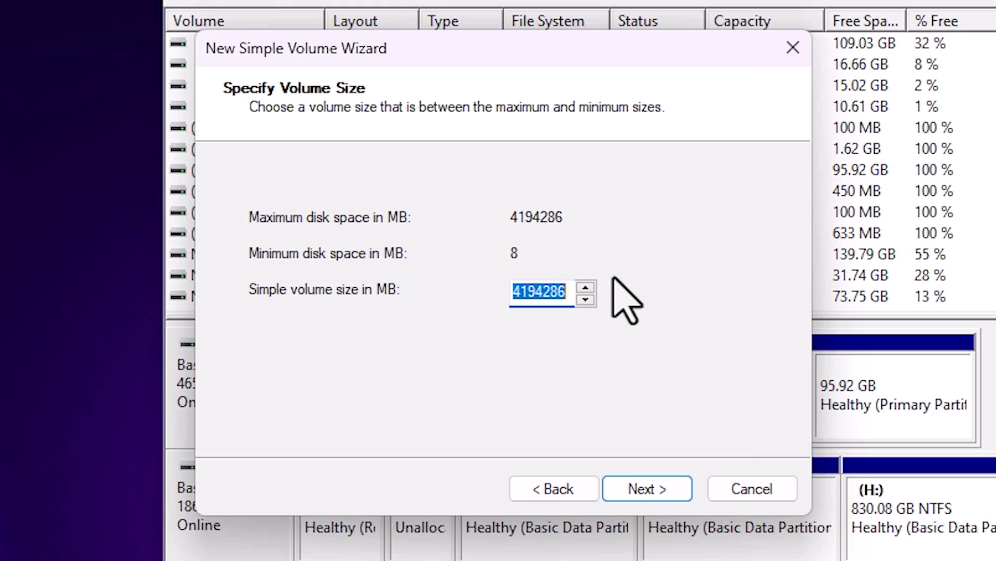
pyautogui.click(646, 488)
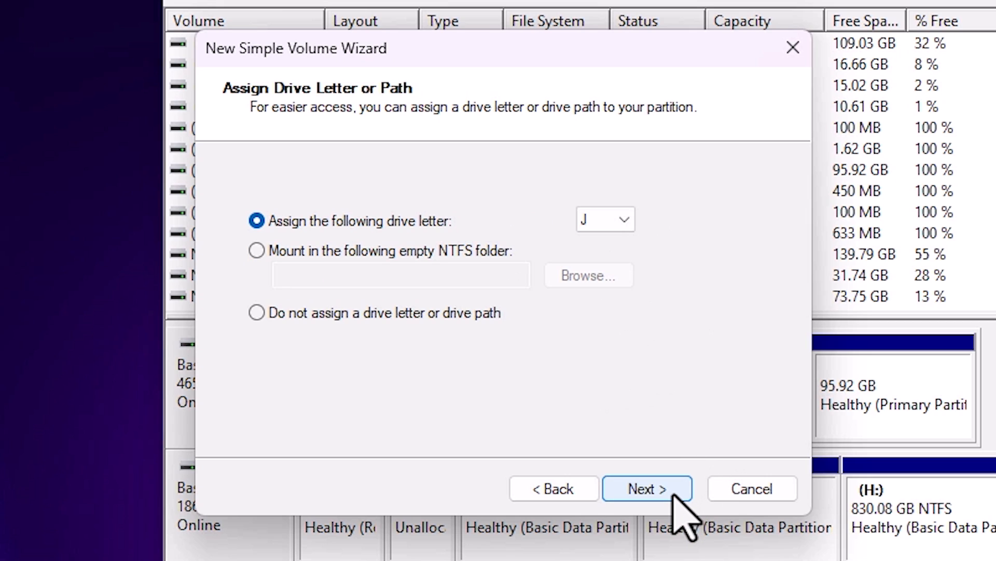
pyautogui.moveTo(433, 248)
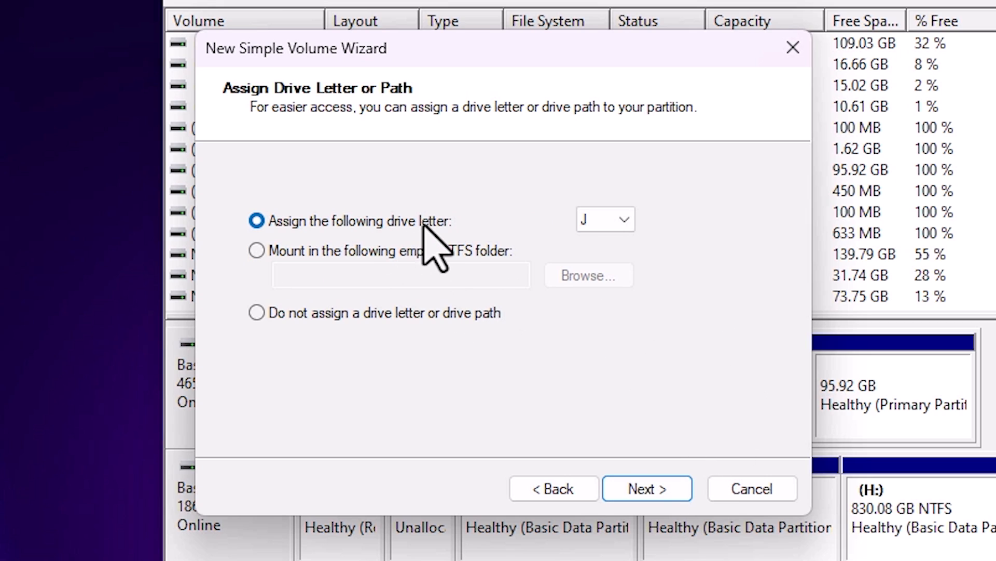
pyautogui.click(604, 218)
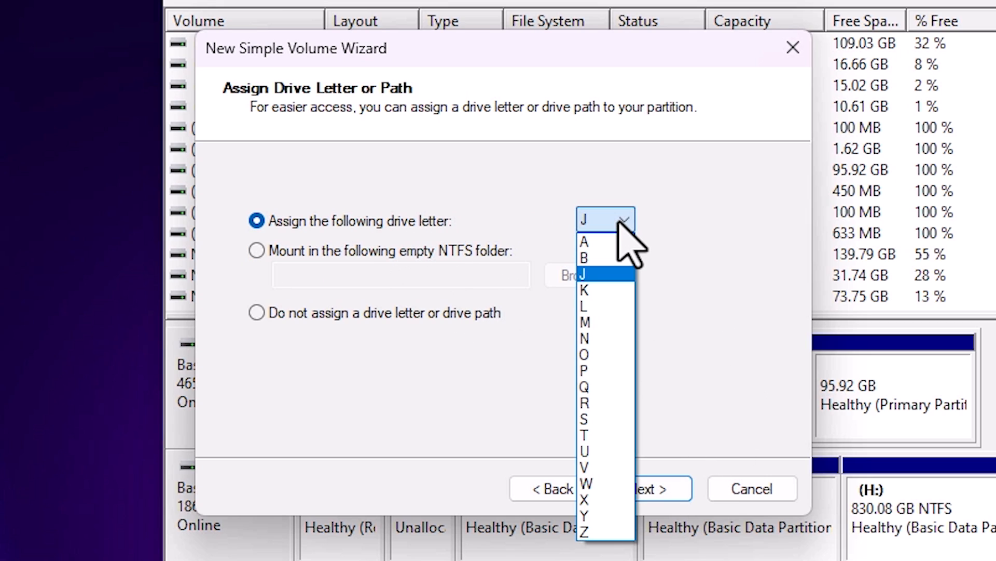
pyautogui.click(582, 272)
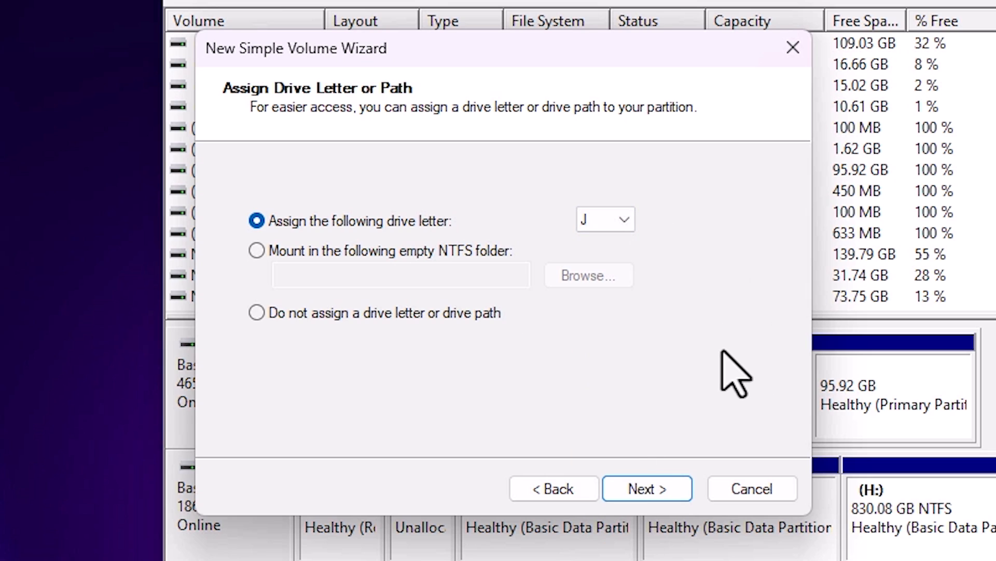
pyautogui.click(647, 488)
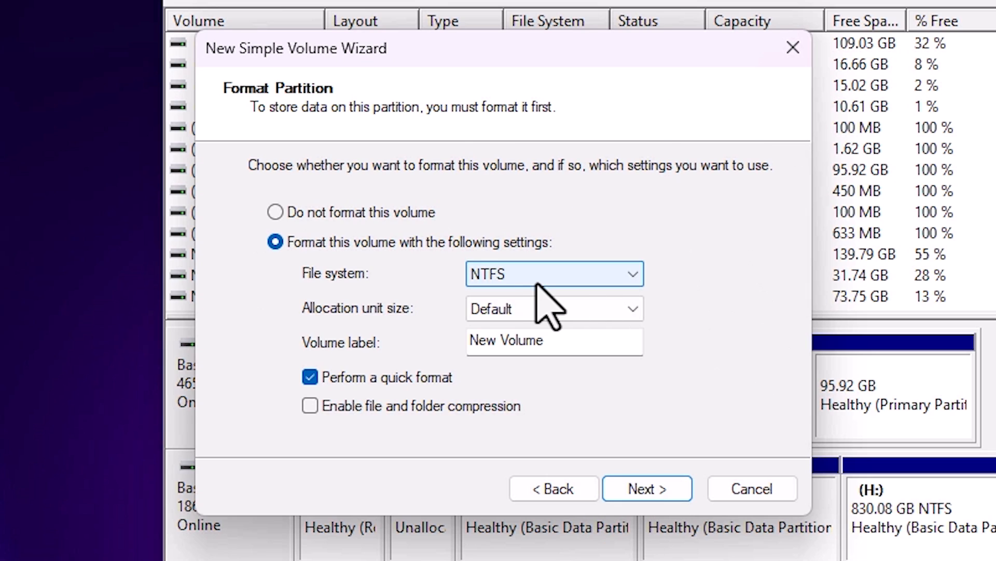
pyautogui.moveTo(680, 374)
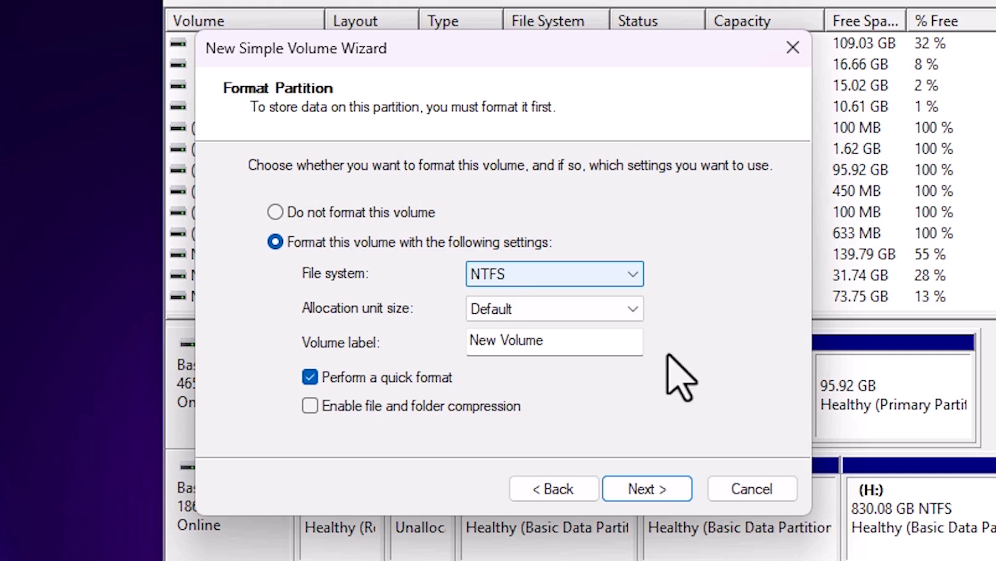
pyautogui.click(647, 488)
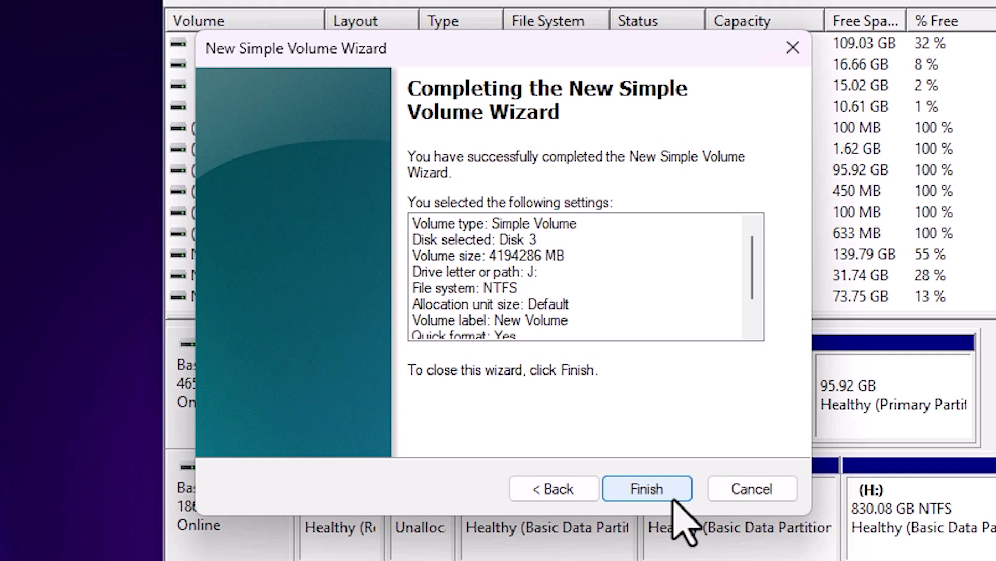
pyautogui.click(646, 488)
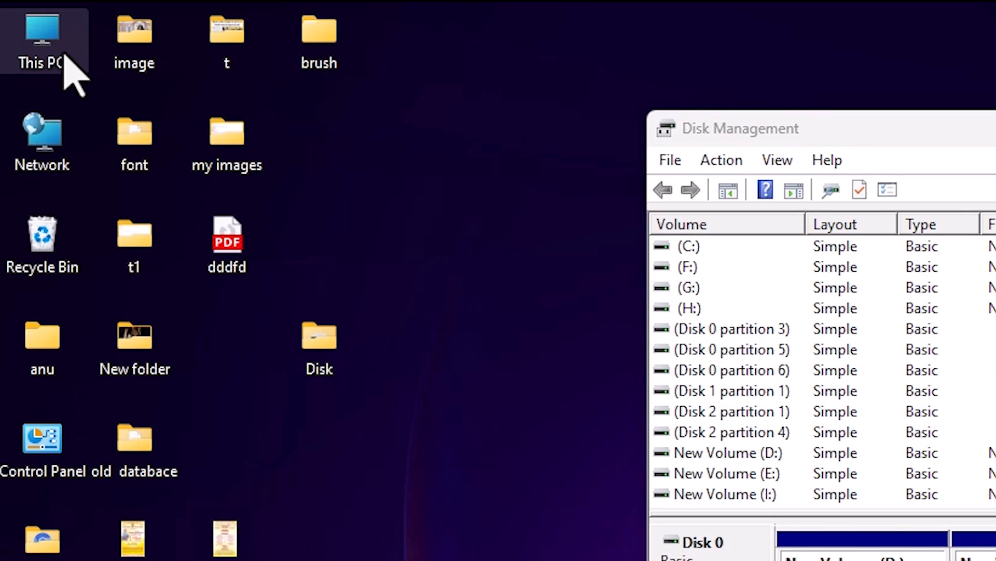
# - Open This PC from the desktop to confirm New Volume (J:) shows 3.99 TB free
pyautogui.doubleClick(42, 31)
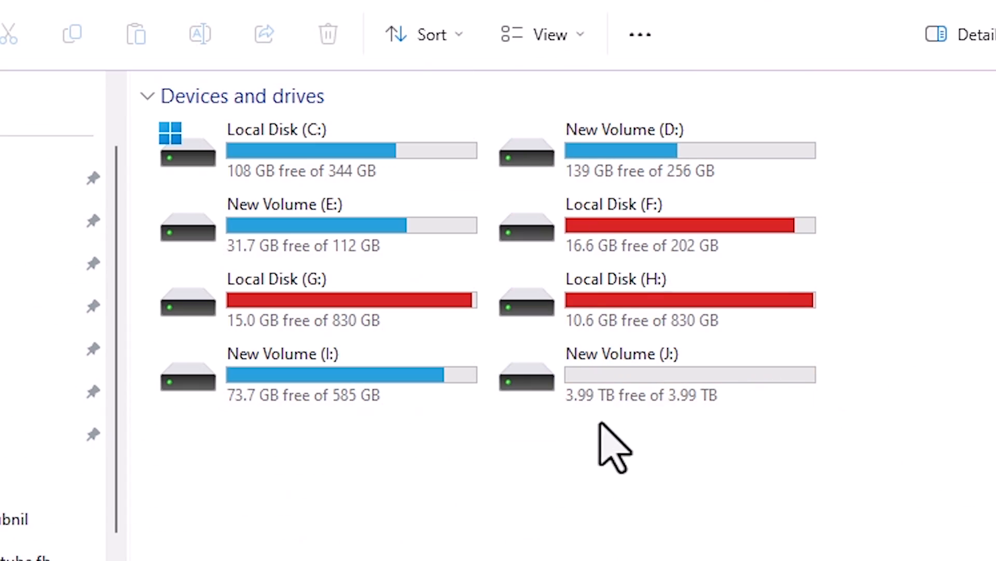
pyautogui.moveTo(683, 461)
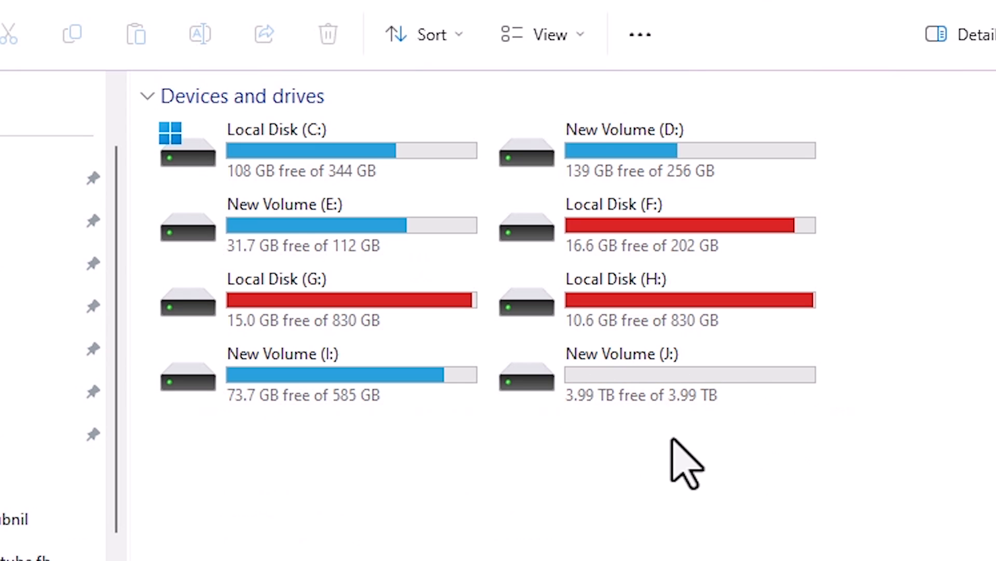